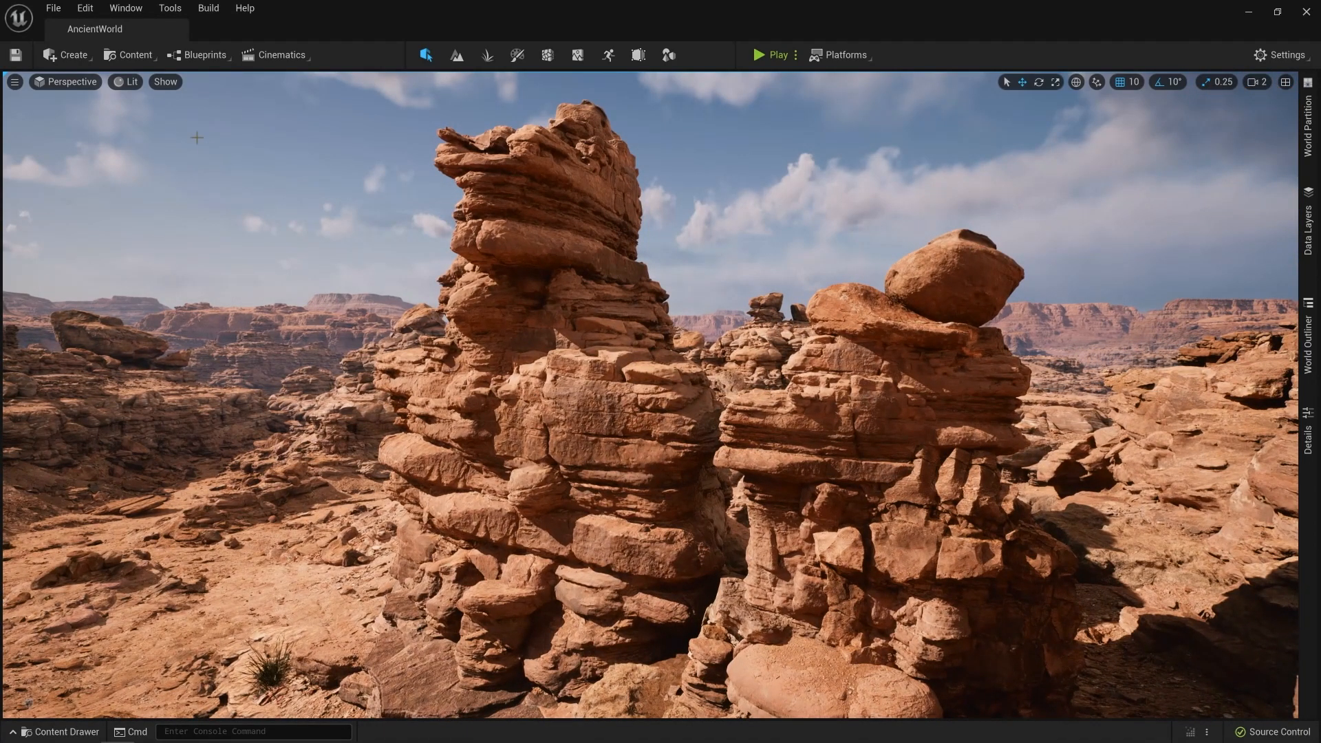
Show the desert rocks in Nanite Visualization Triangles mode, then return to Lit shading
left_click(130, 82)
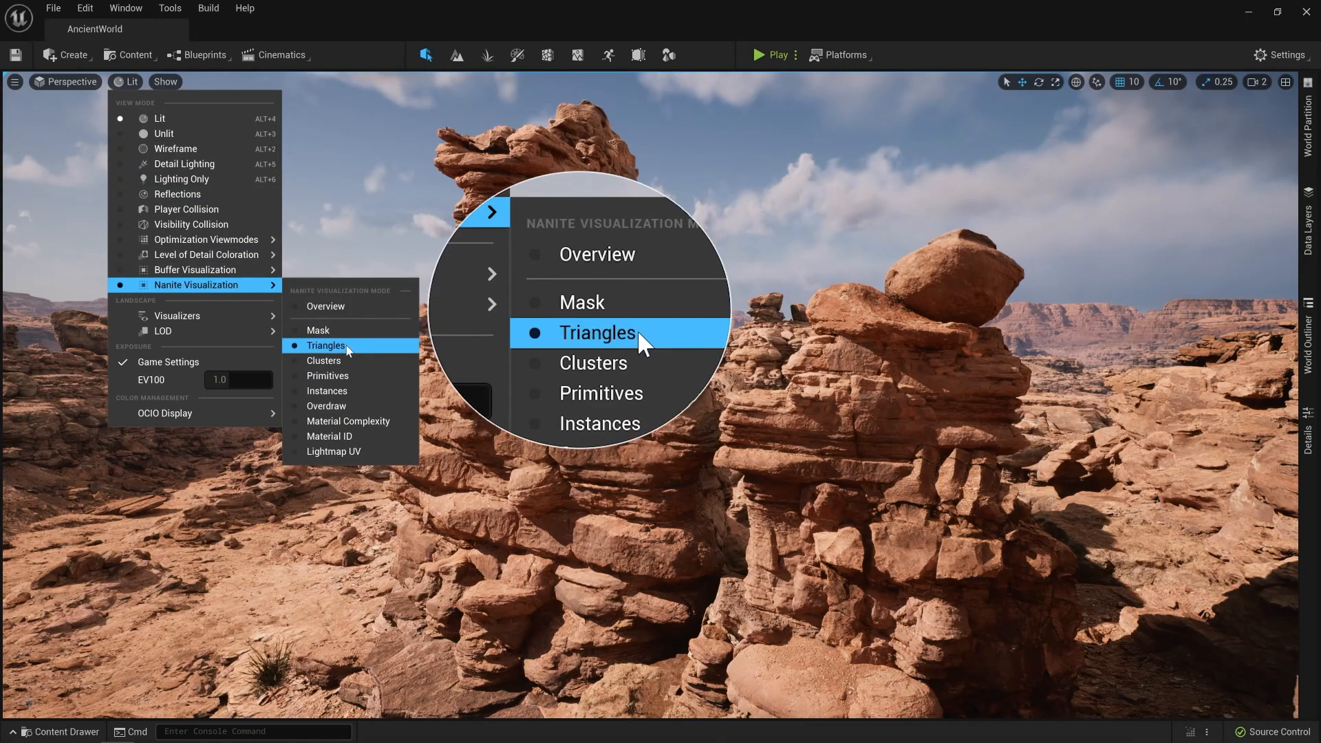
left_click(597, 333)
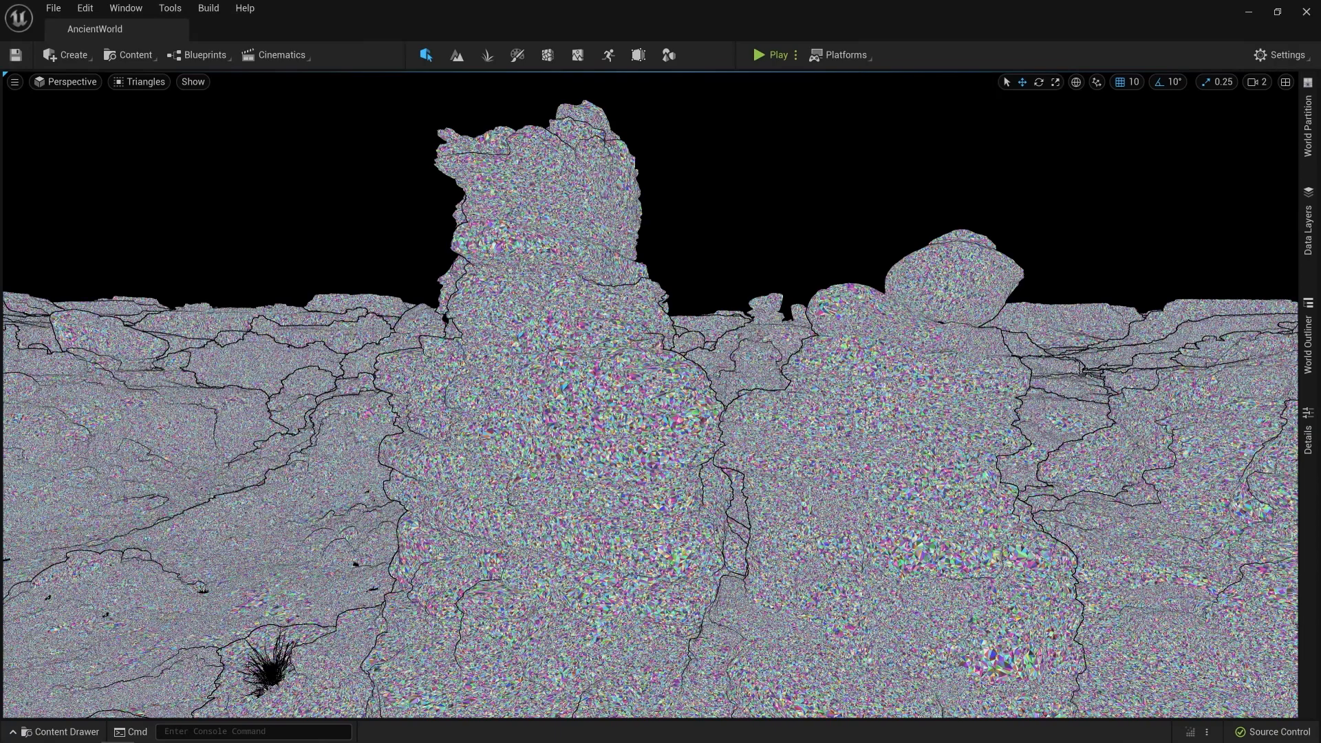
left_click(145, 81)
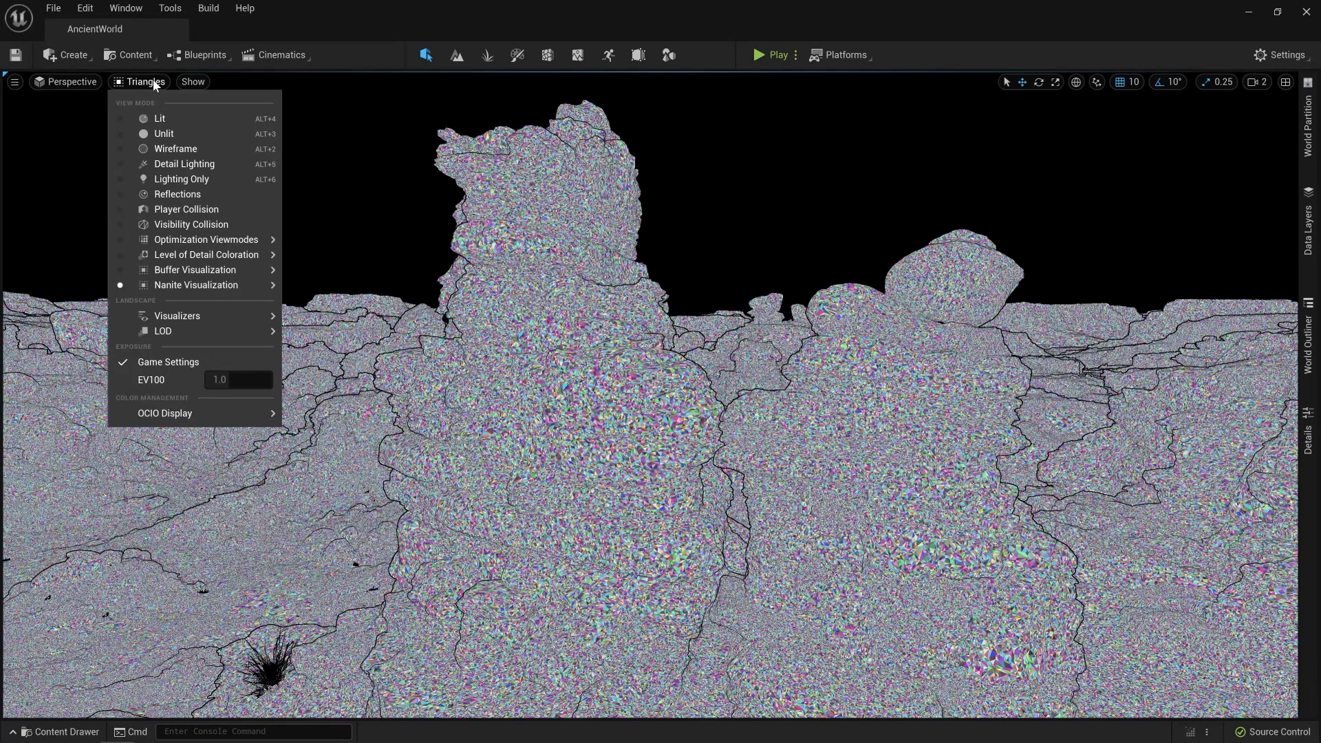
left_click(160, 118)
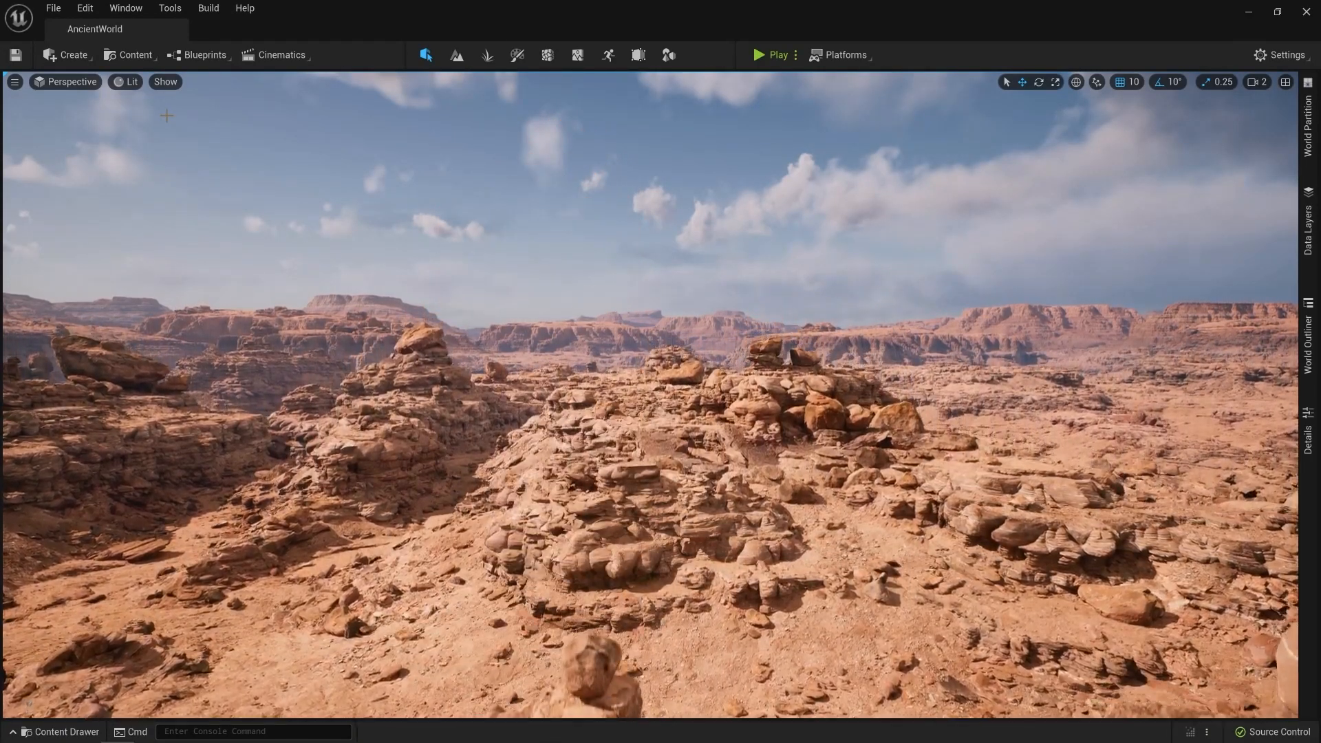
Switch the viewport to another Nanite visualization mode from the view mode list
left_click(129, 81)
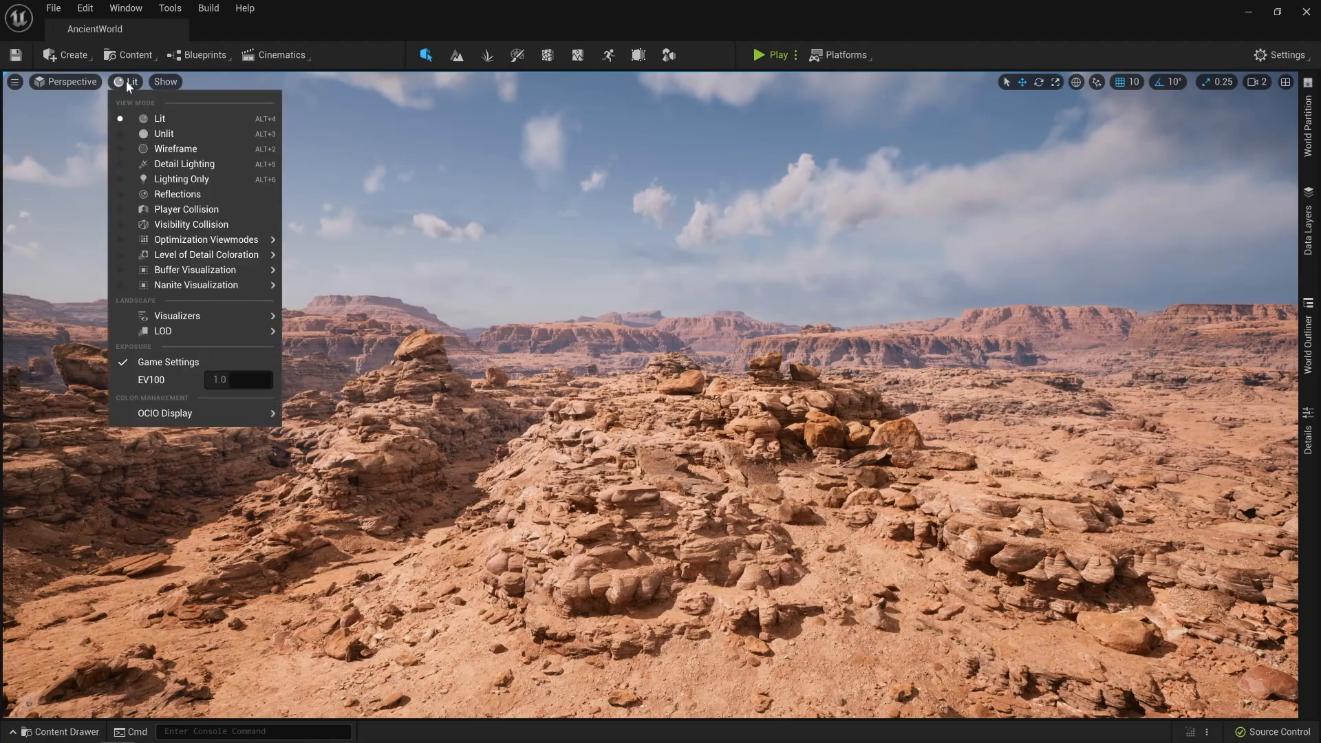
mouse_move(195, 285)
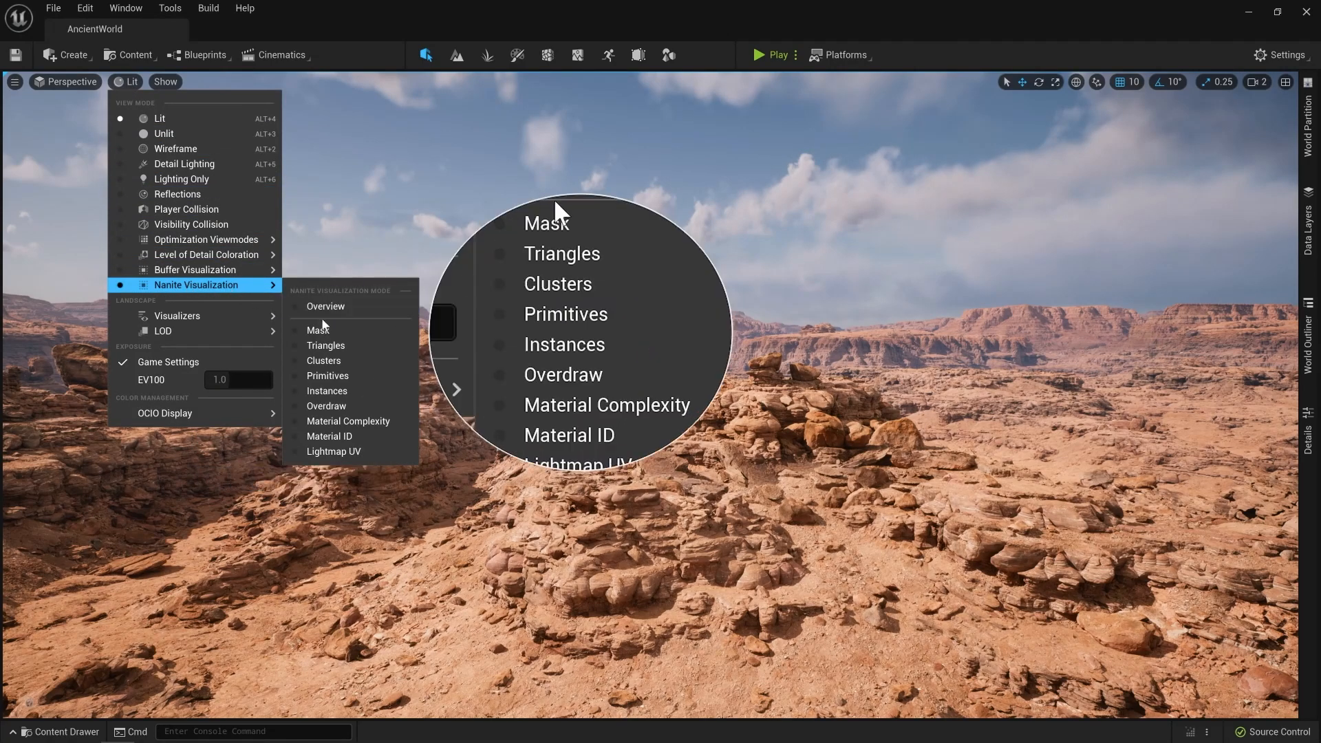
left_click(564, 344)
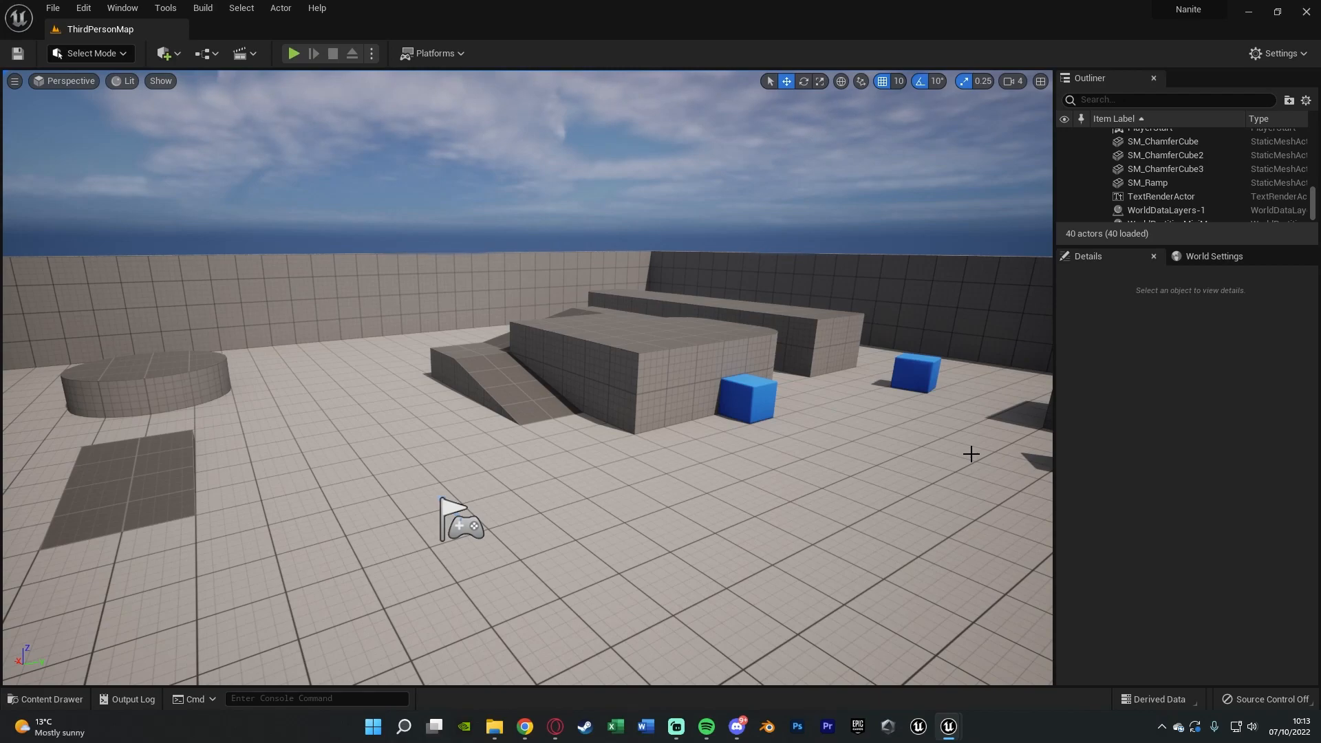
mouse_move(955, 418)
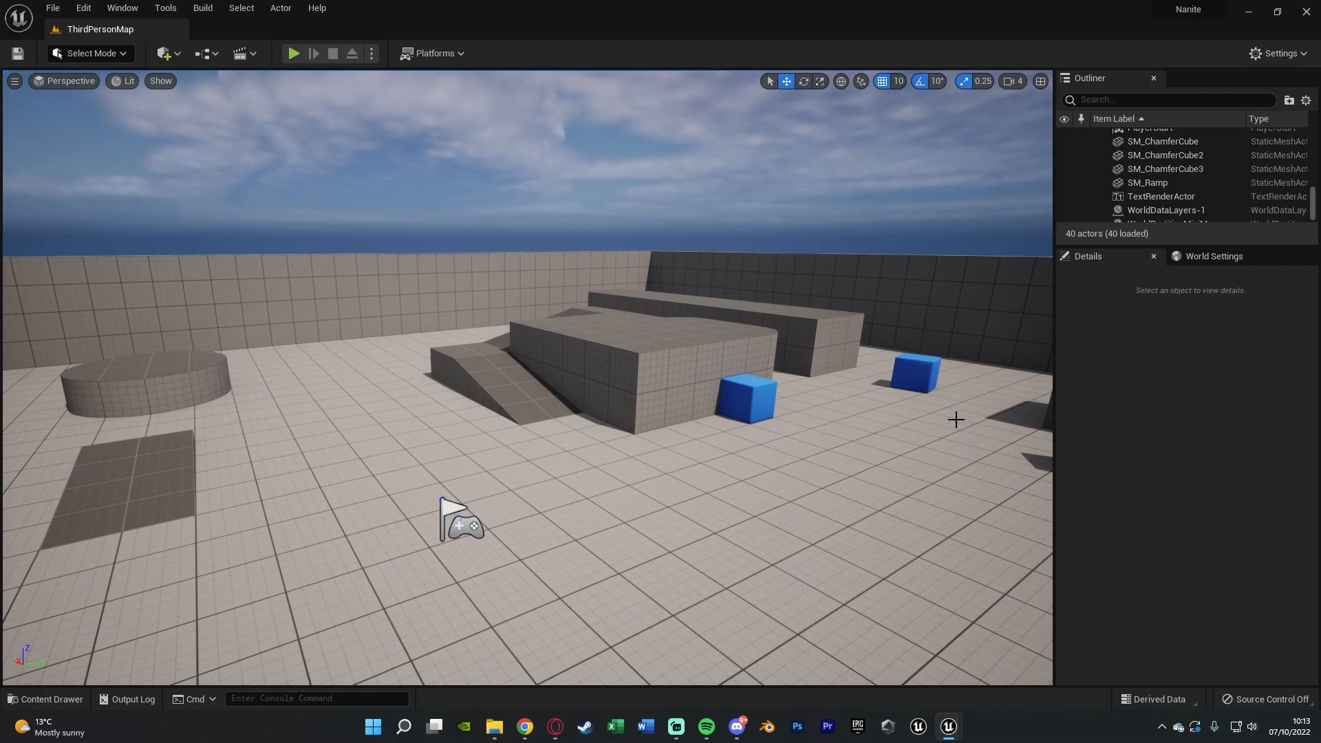
Orbit the viewport to survey the third-person level's ramps and platforms
left_click_drag(956, 420, 531, 449)
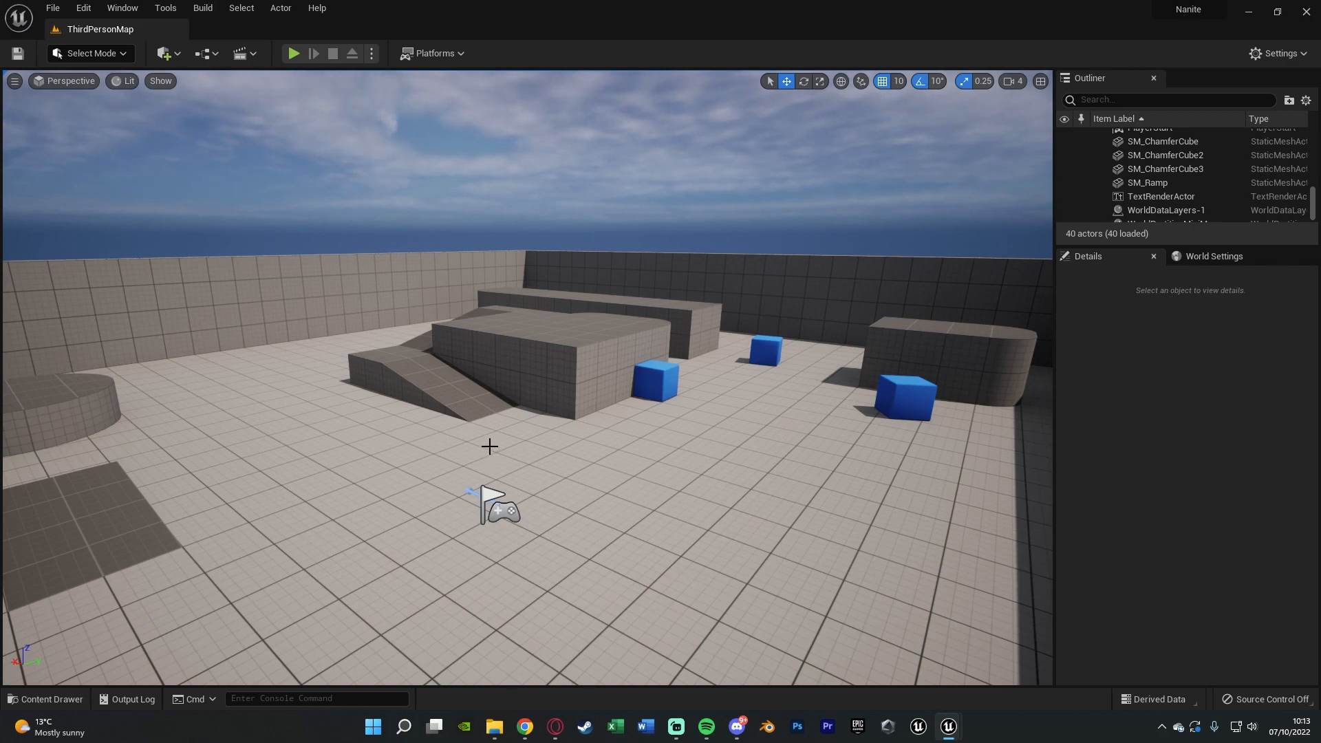
mouse_move(1188, 9)
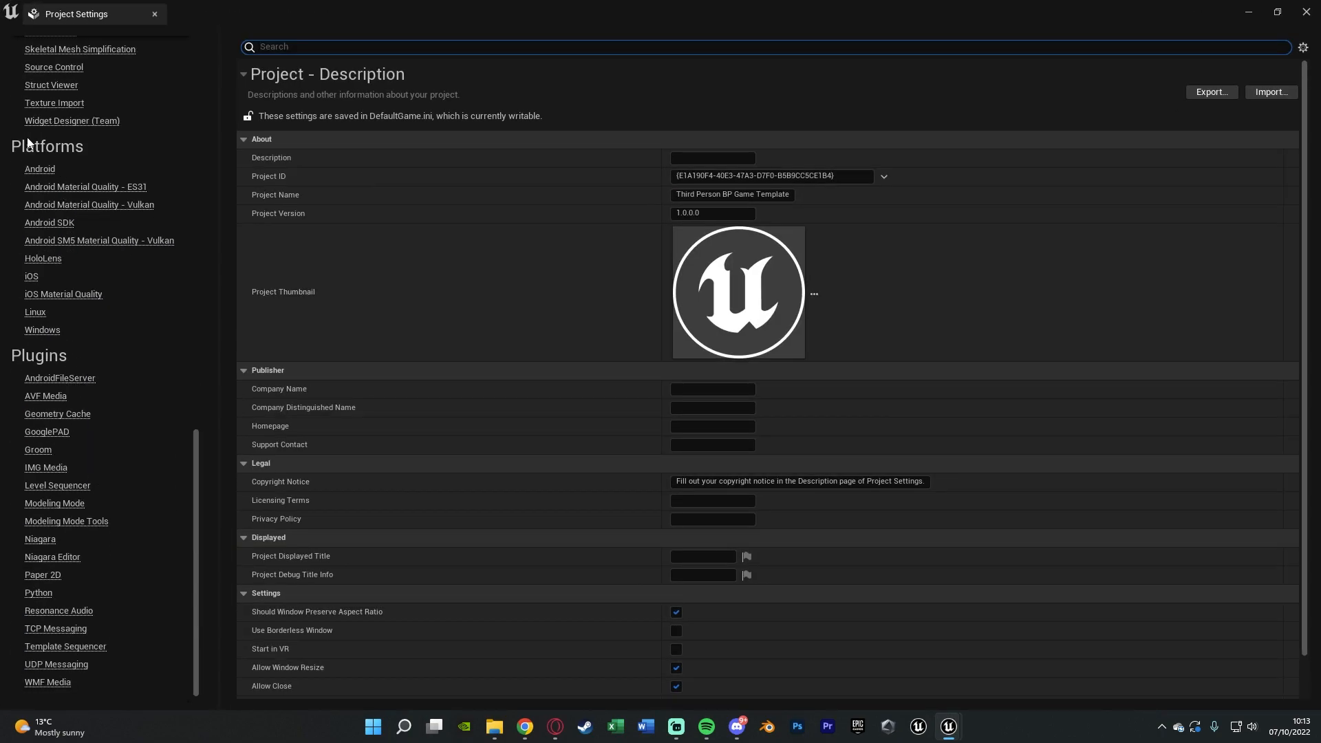
Keep DirectX 12 as the Default RHI in the Windows platform settings
left_click(43, 329)
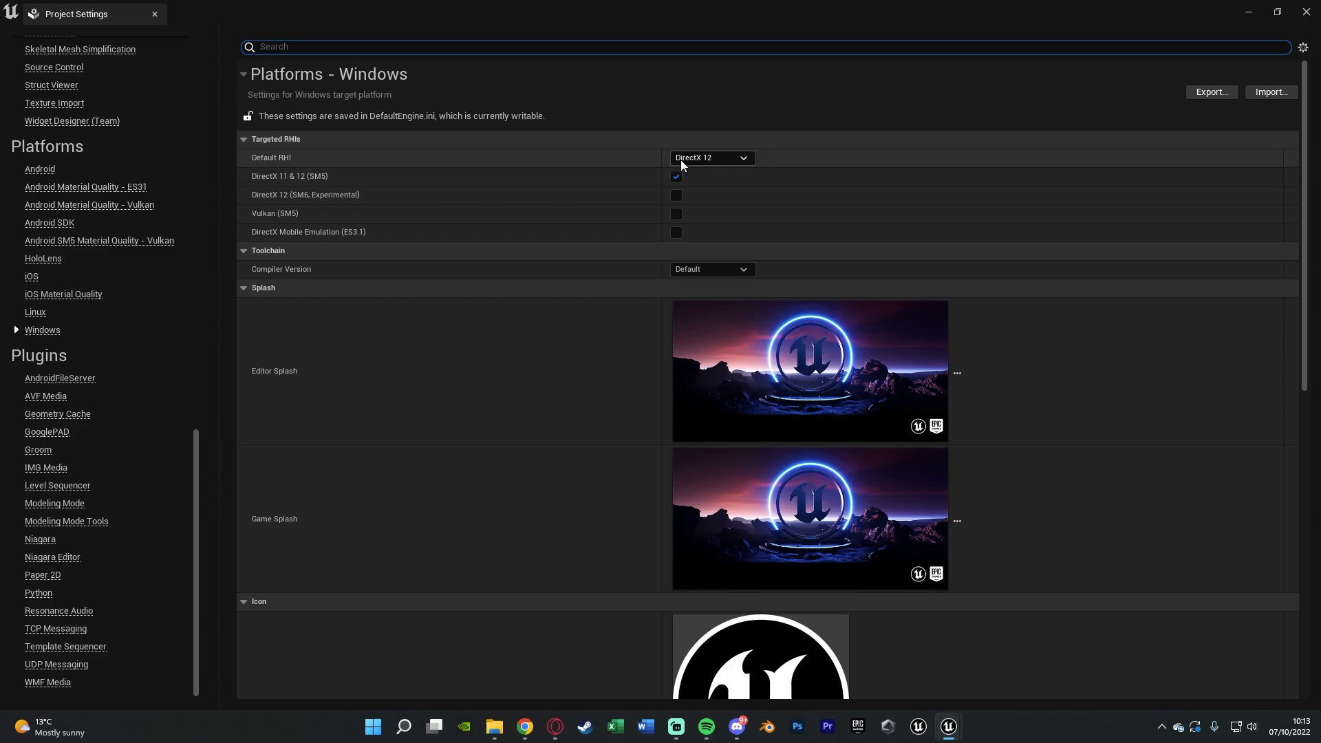
left_click(710, 157)
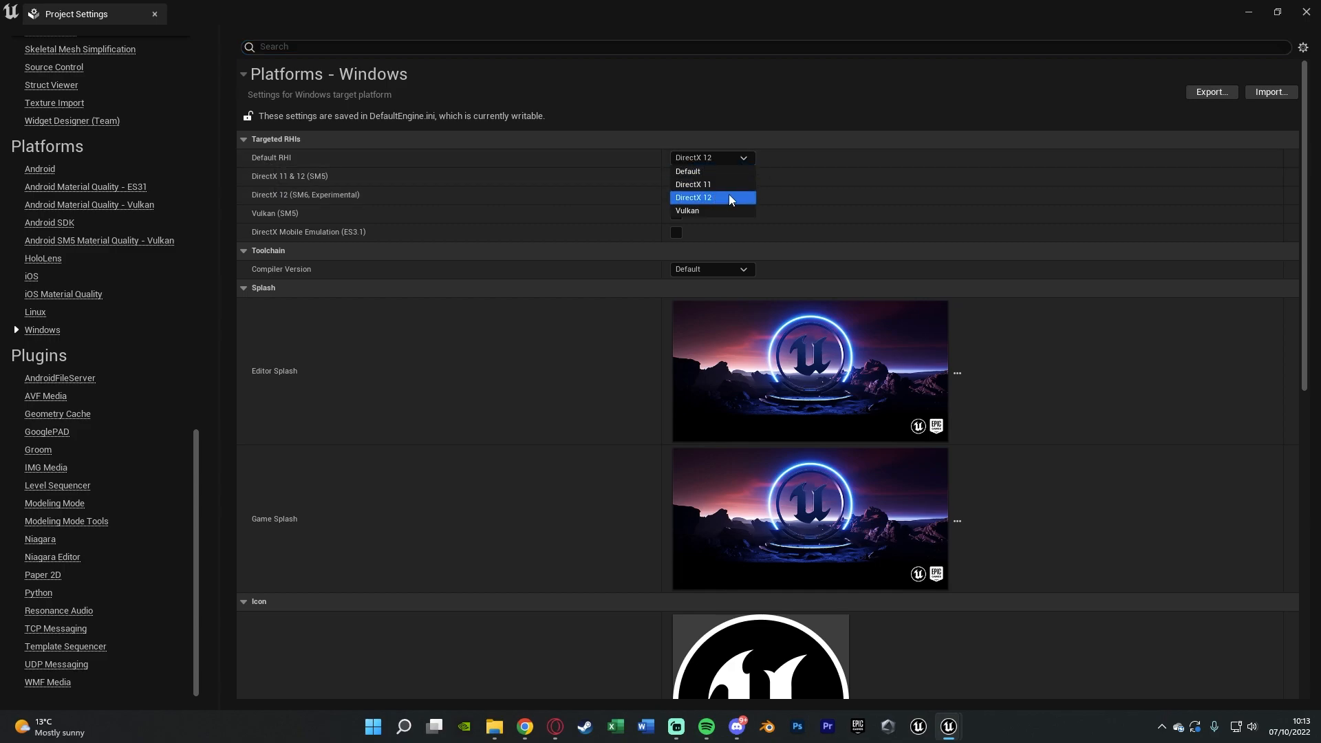
left_click(694, 198)
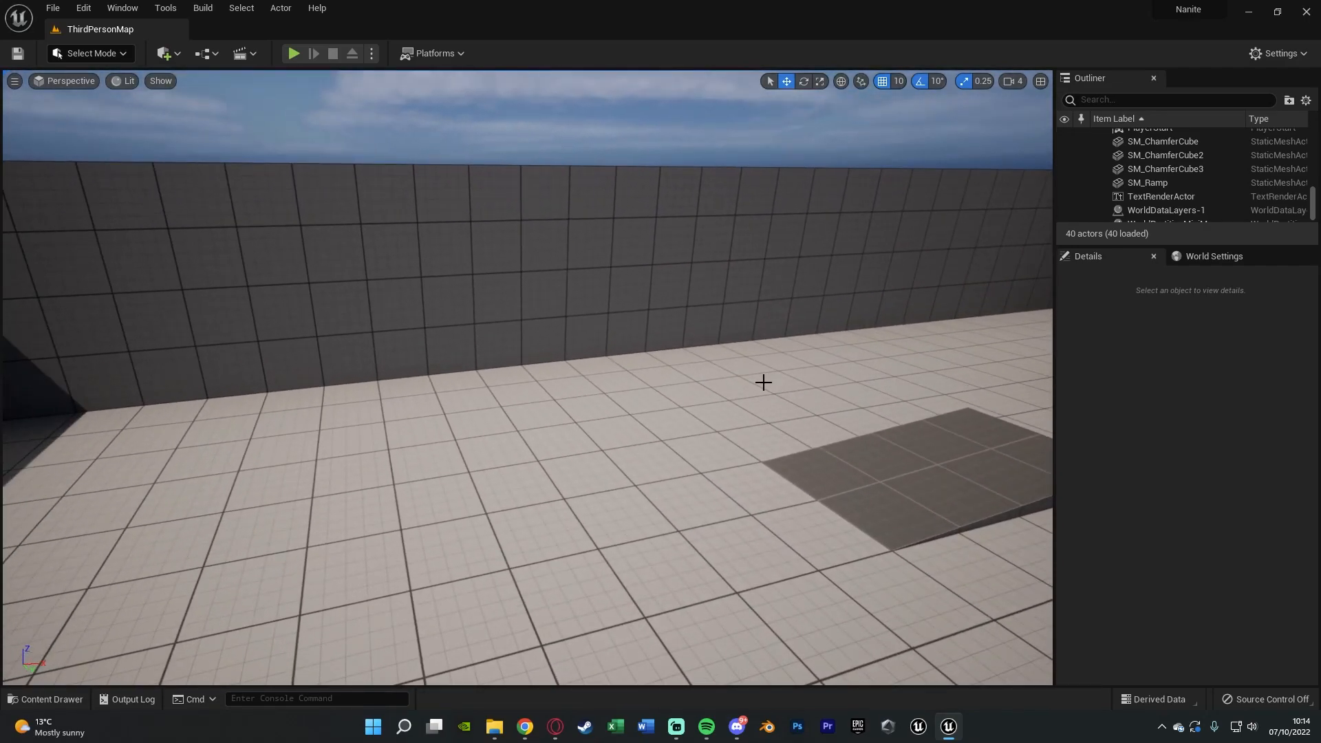
Place SM_Rock from StarterContent Props on the floor and return to the props library
left_click(48, 703)
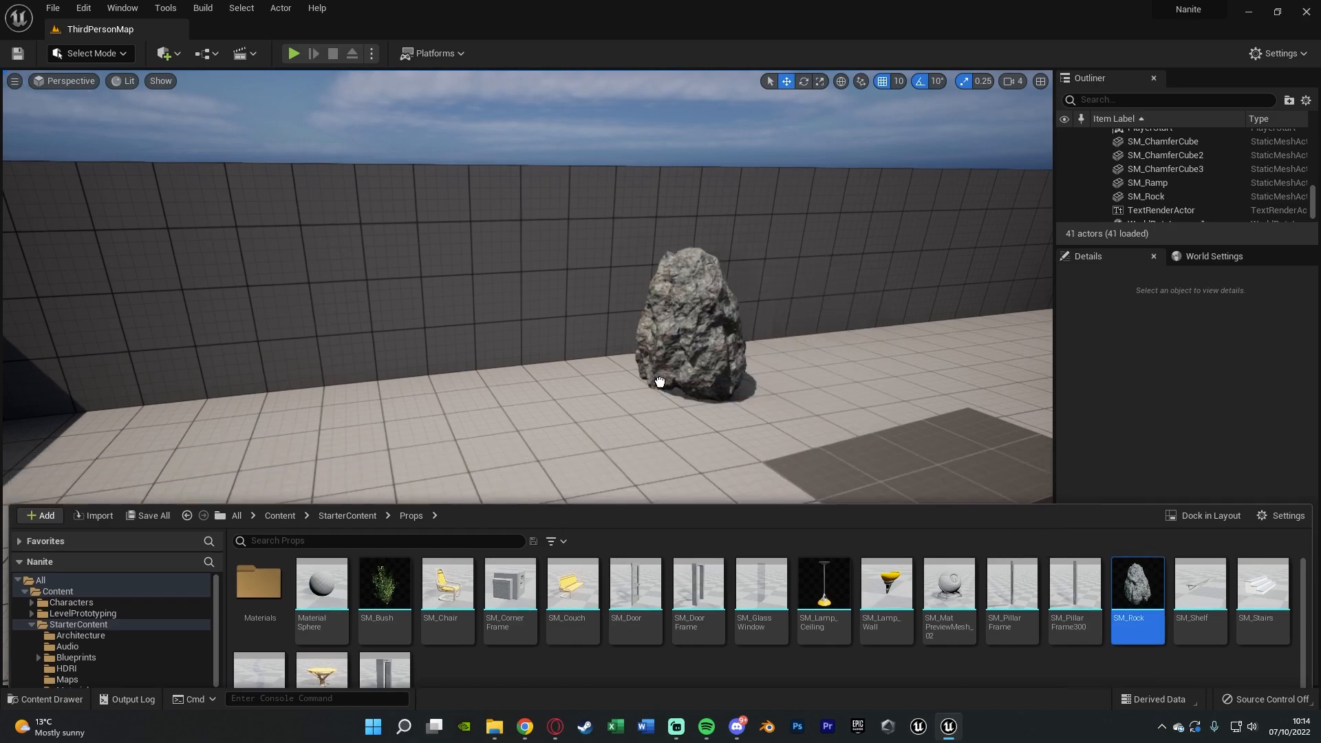
left_click(688, 329)
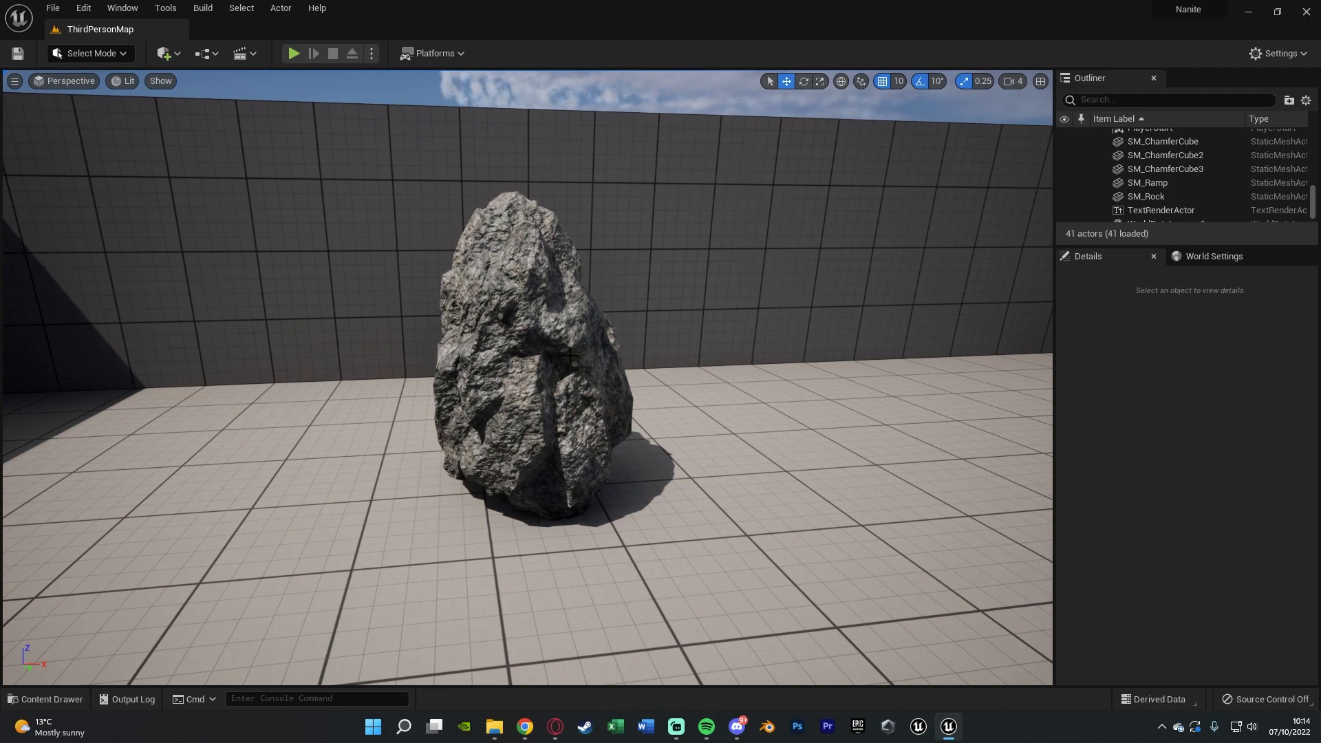
left_click(47, 704)
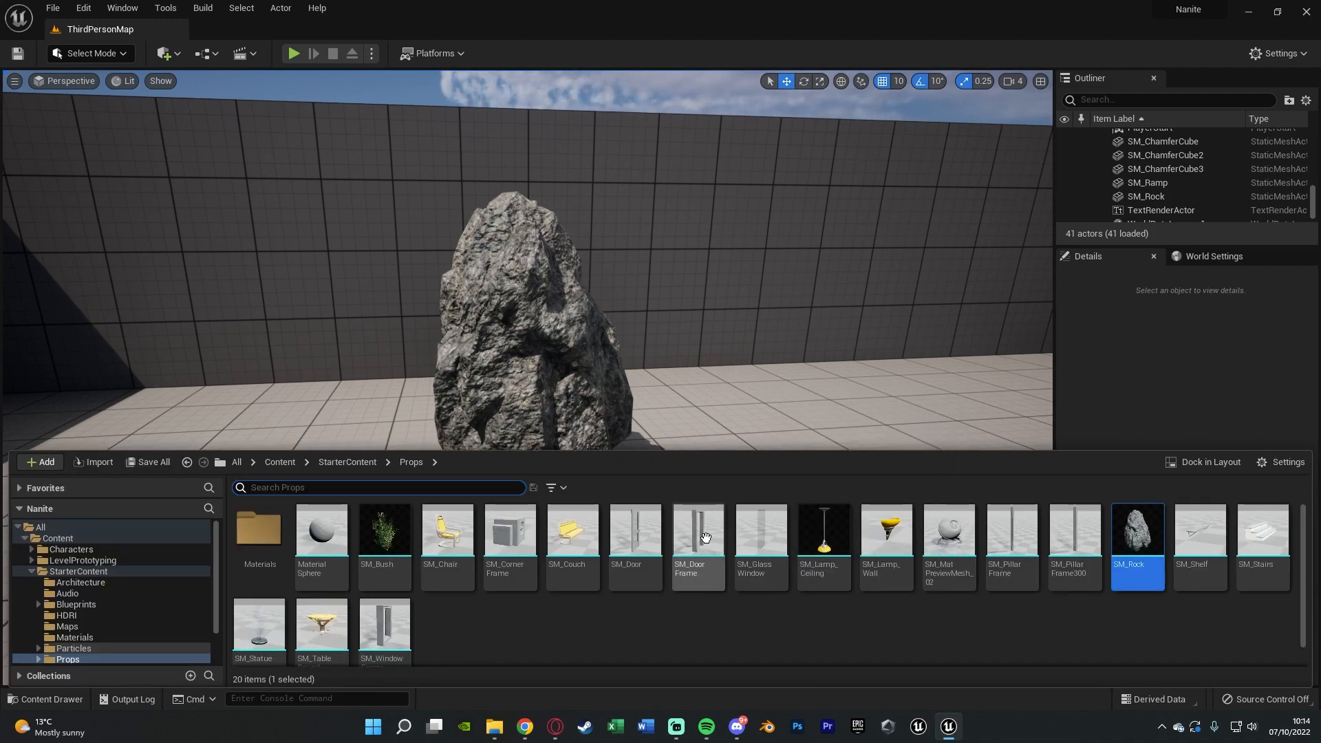
mouse_move(1133, 637)
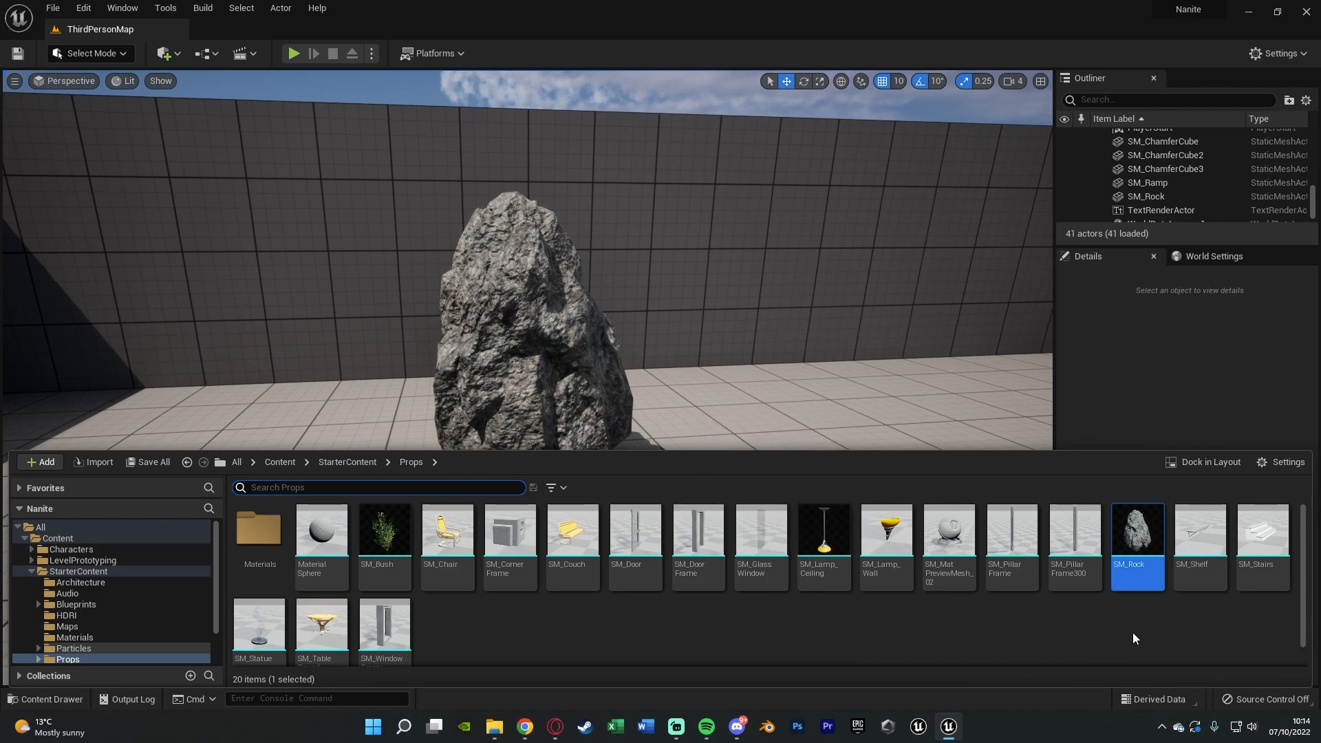
mouse_move(1138, 531)
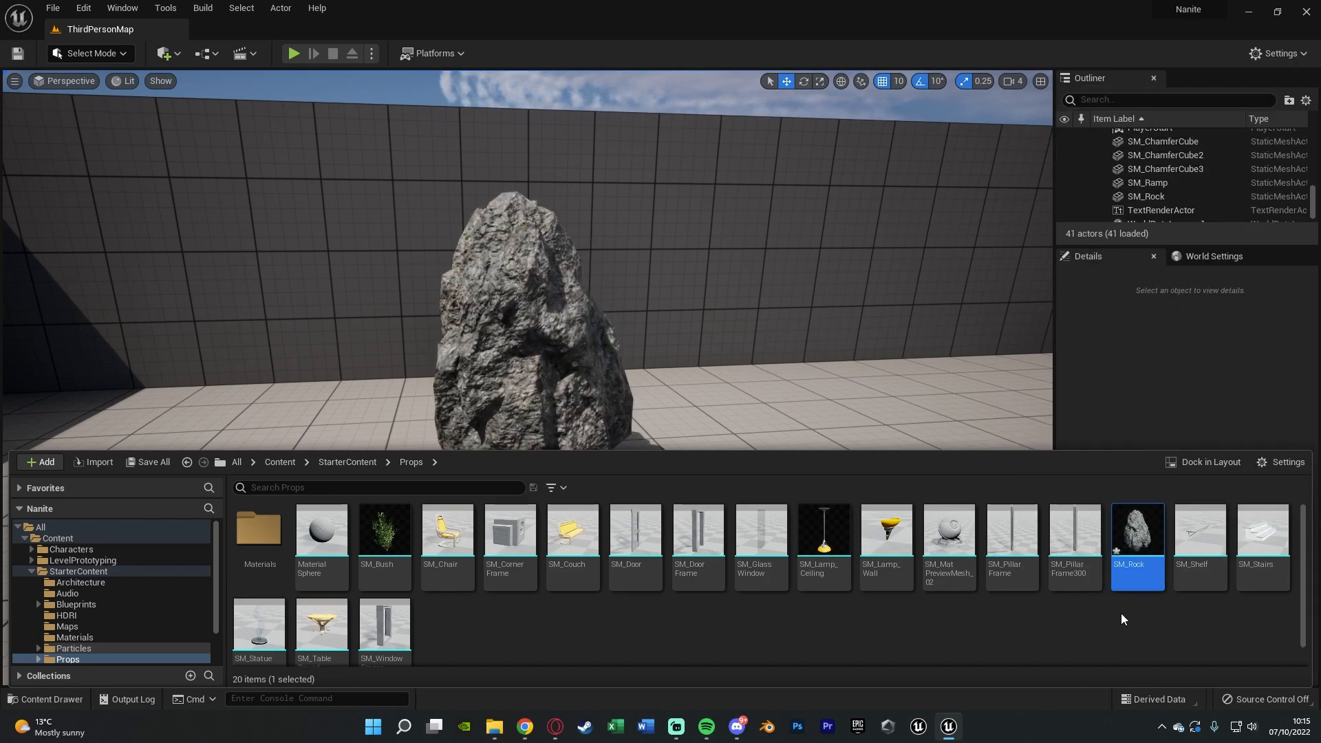
Enable Nanite Support on SM_Rock, save it and apply the level of detail changes
double_click(1137, 535)
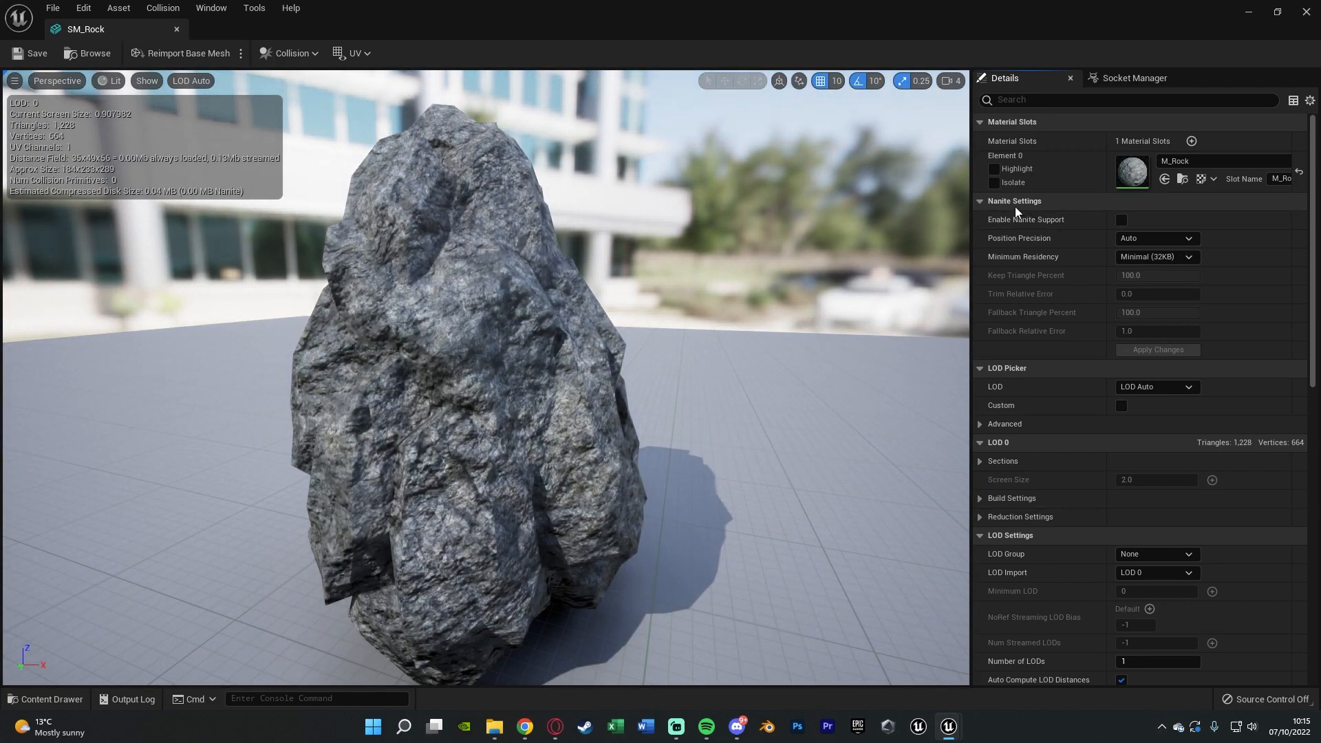
left_click(1122, 221)
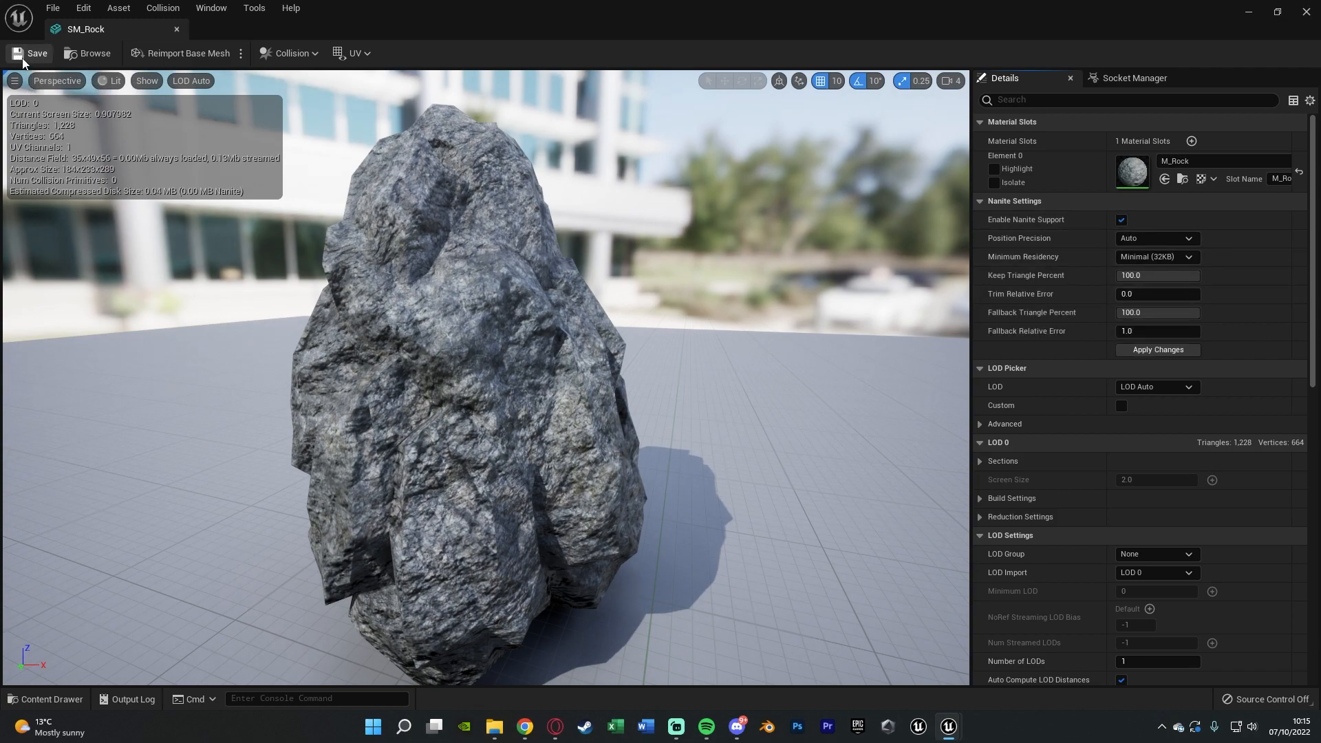
left_click(32, 54)
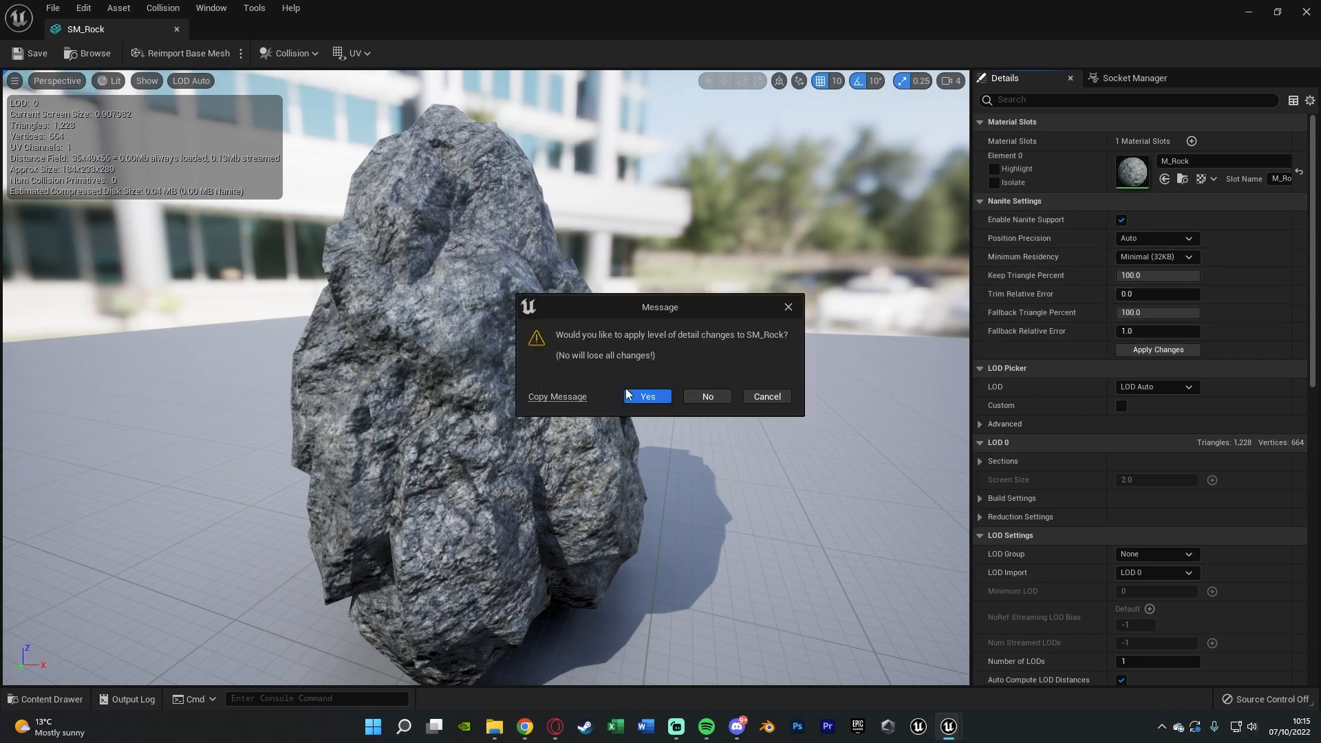
left_click(647, 396)
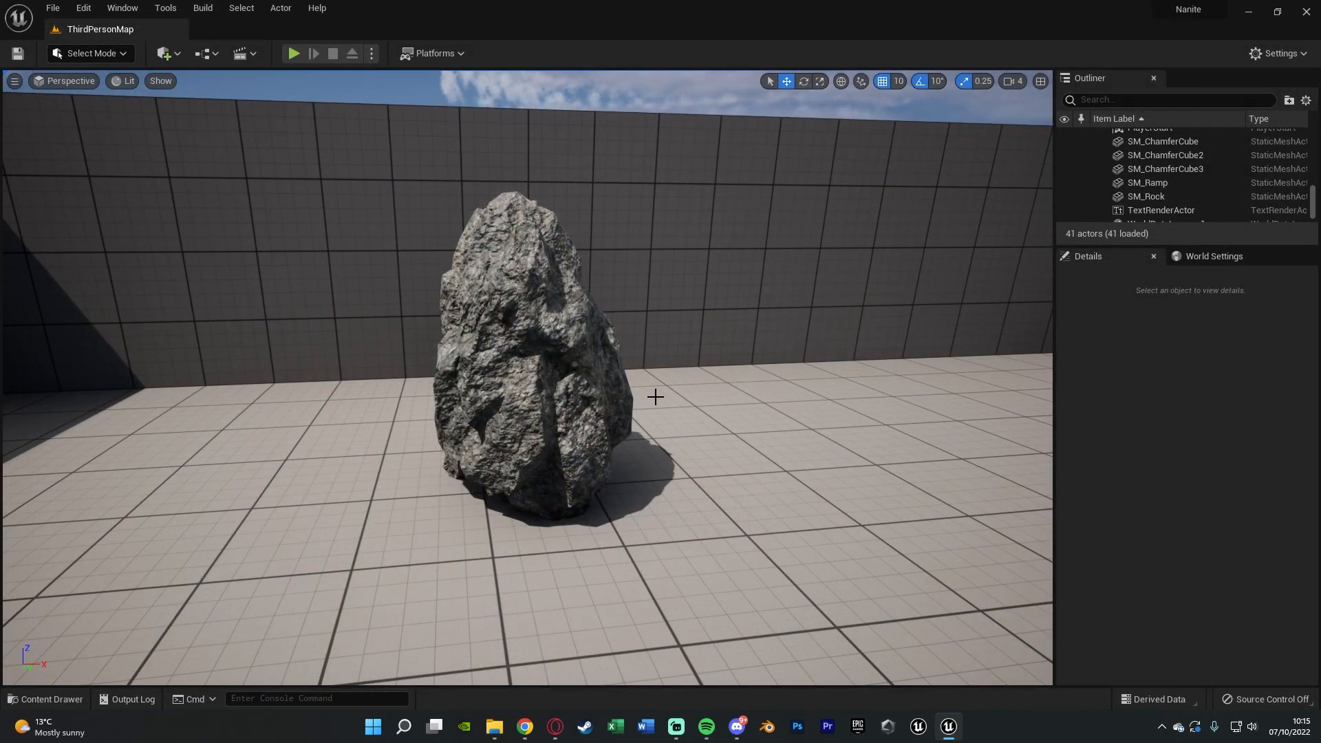
Place SM_Door Frame beside the rock and navigate up to the top-level Content folder
left_click(47, 703)
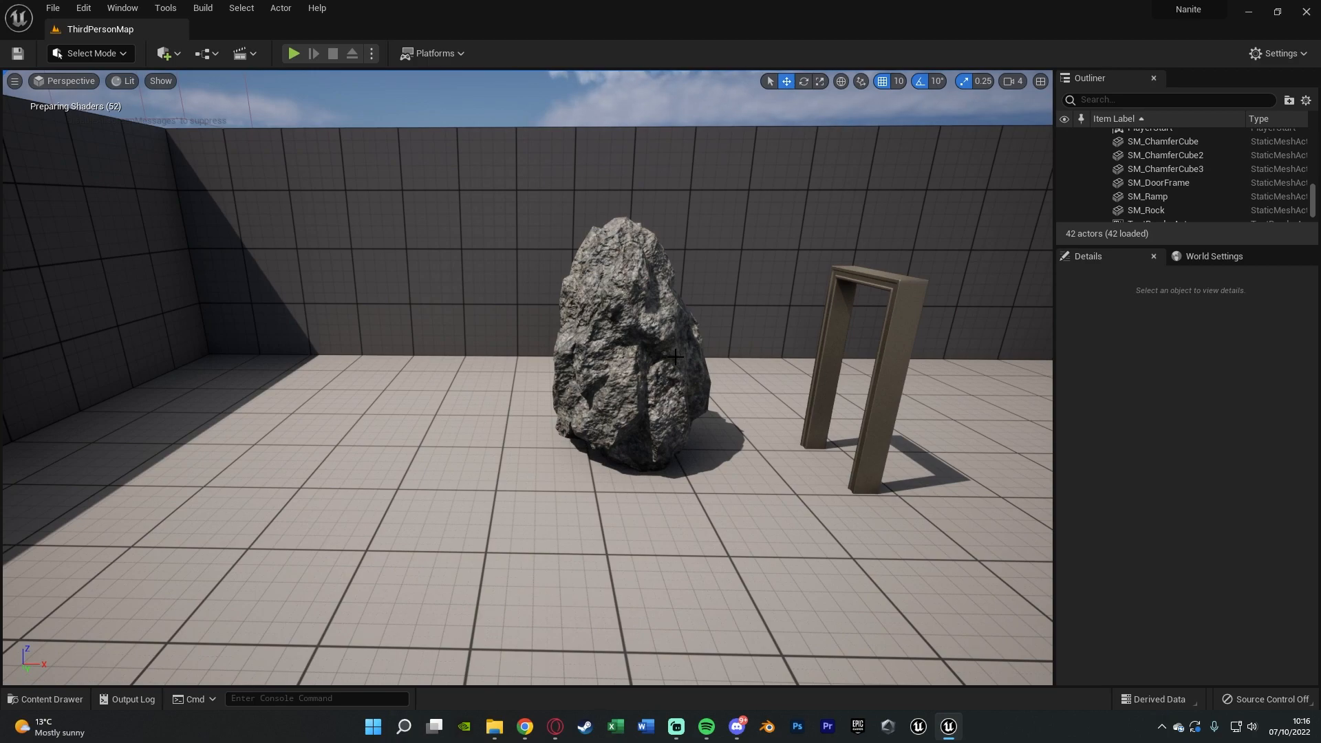
left_click(52, 705)
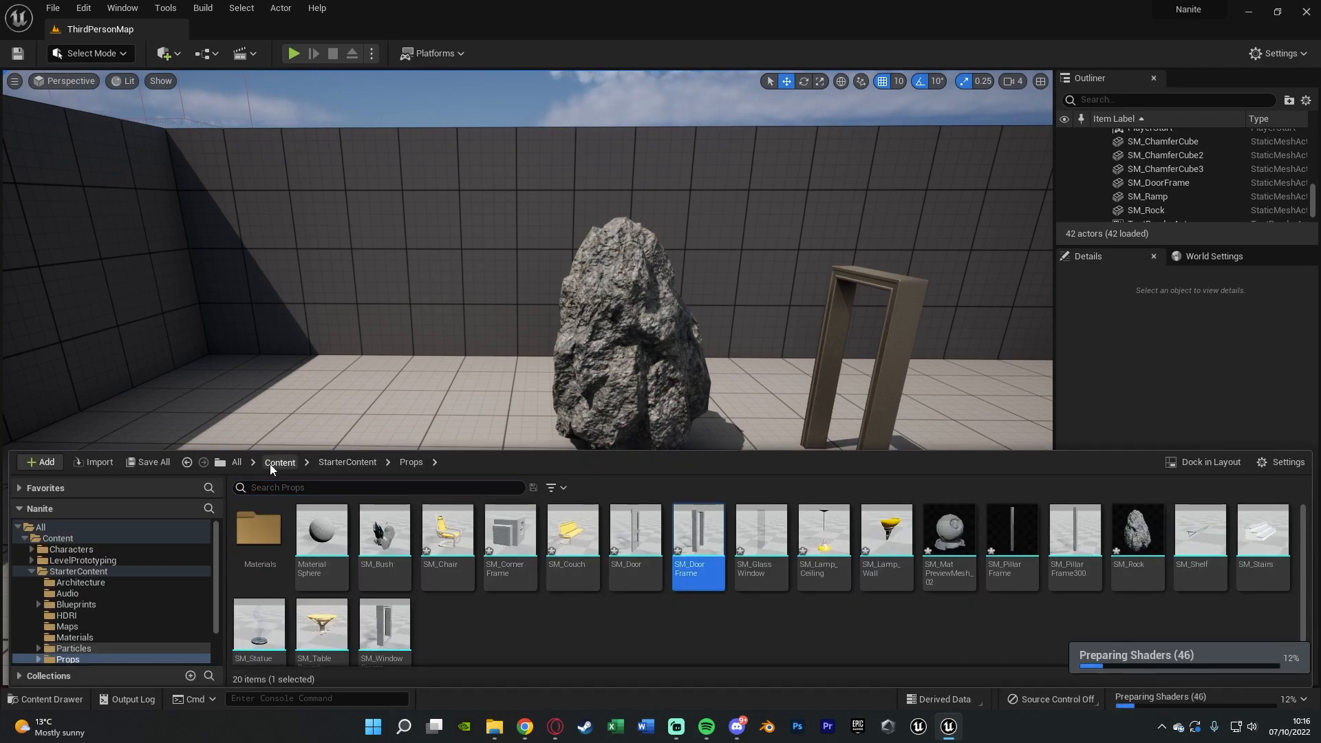
left_click(279, 463)
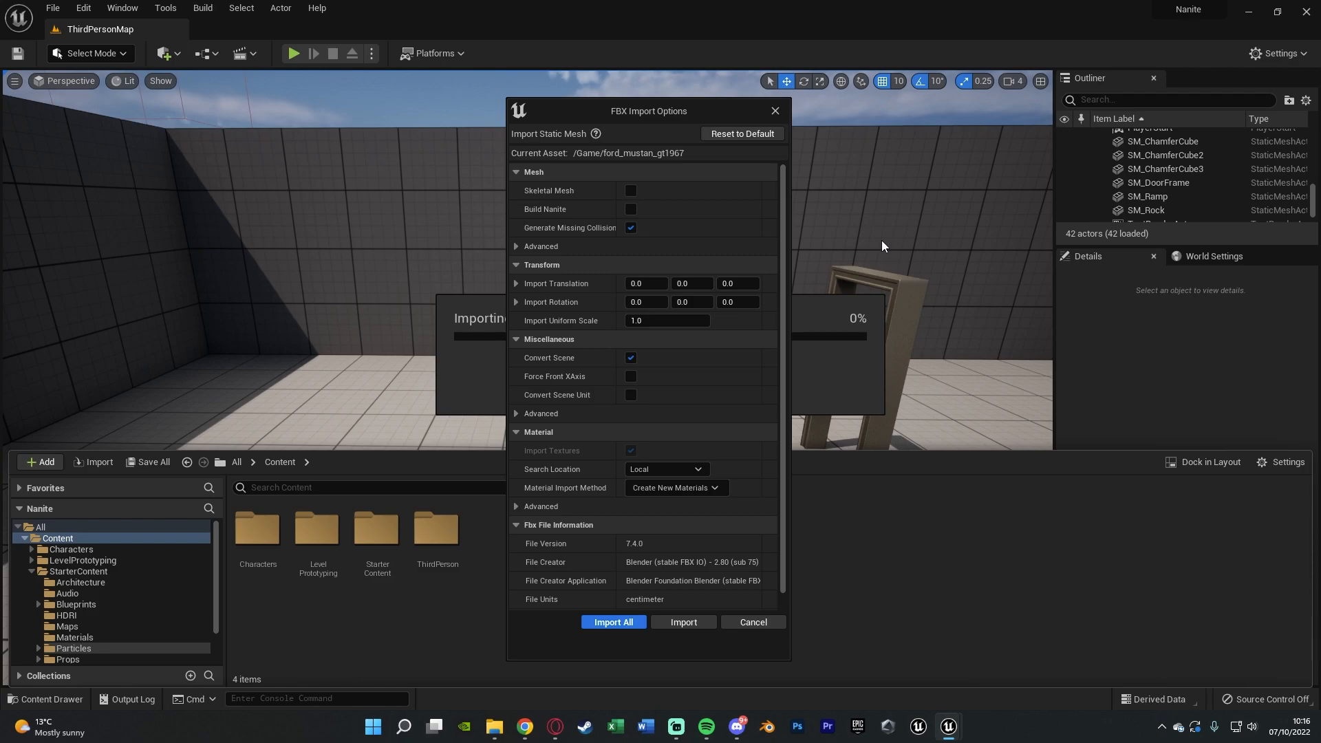
mouse_move(546, 214)
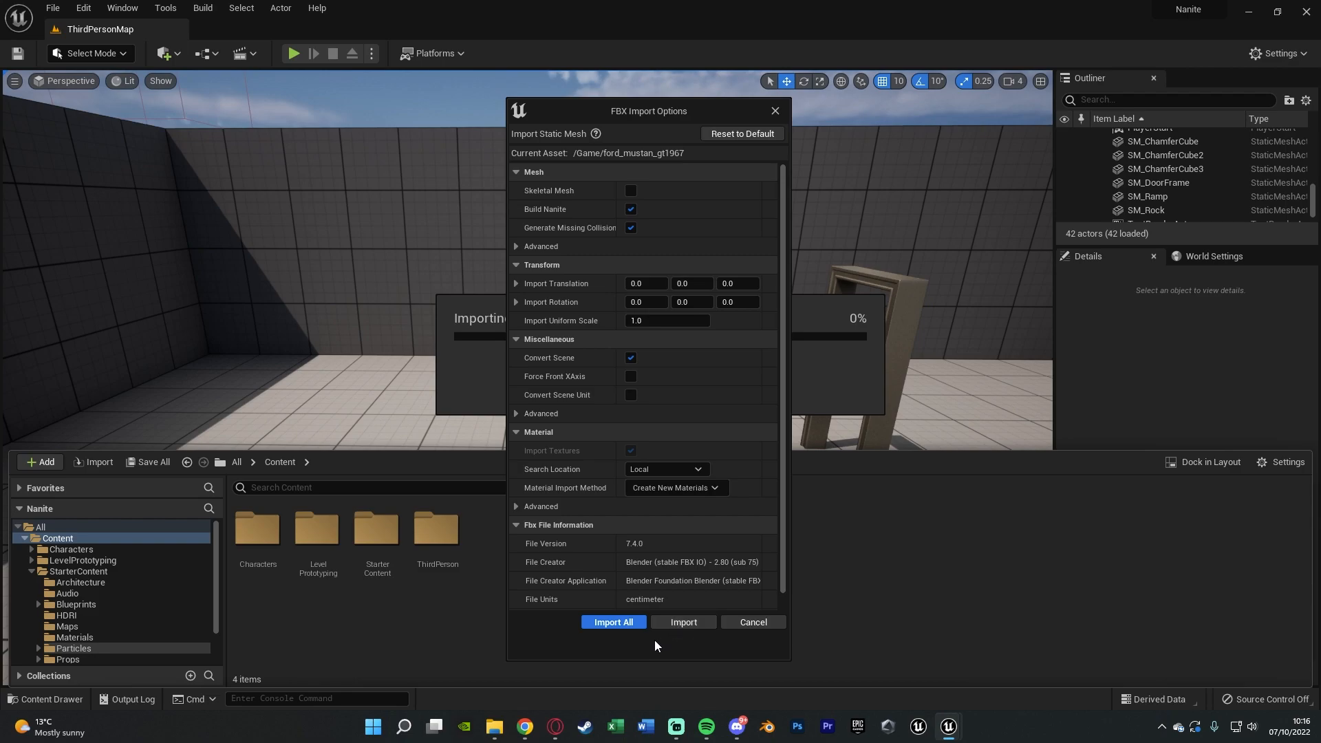
Import all ford_mustan_gt1967 FBX meshes with Build Nanite ticked
left_click(612, 622)
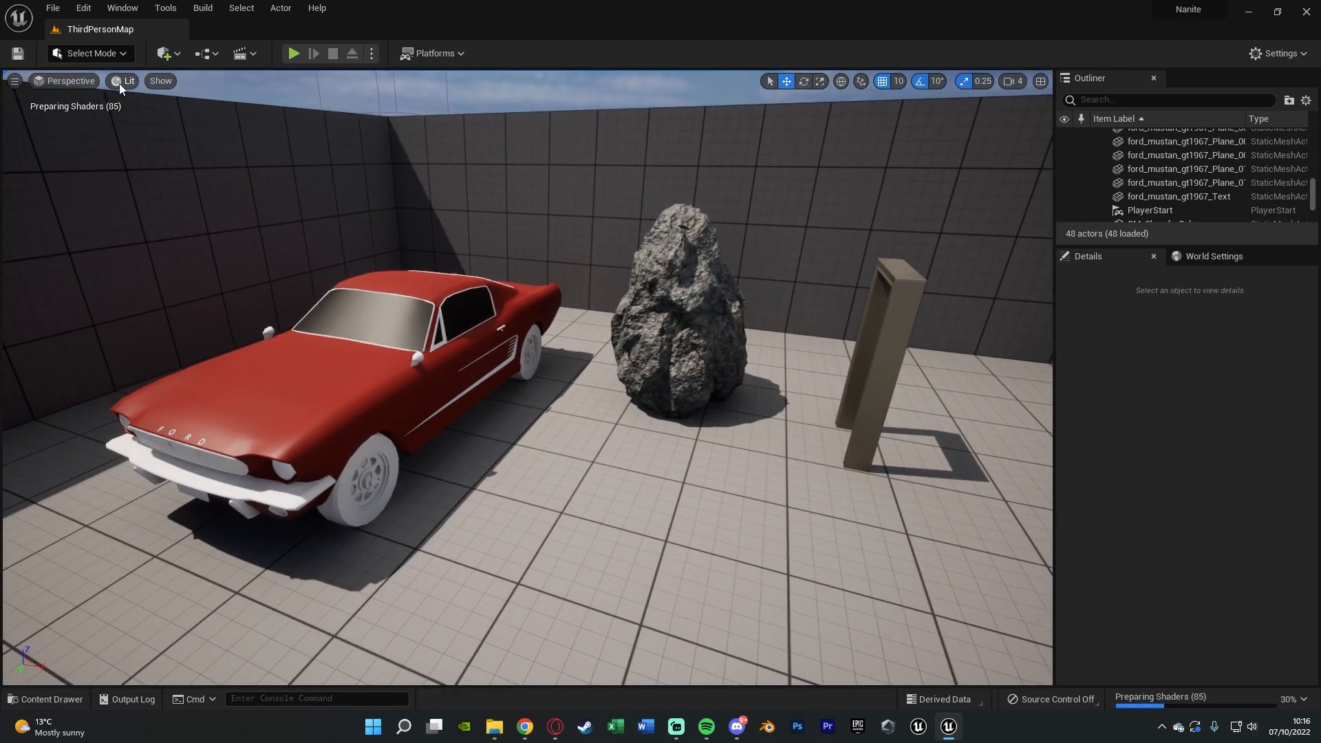
Show the Nanite Visualization Overview, then switch to the Nanite Triangles view
left_click(127, 82)
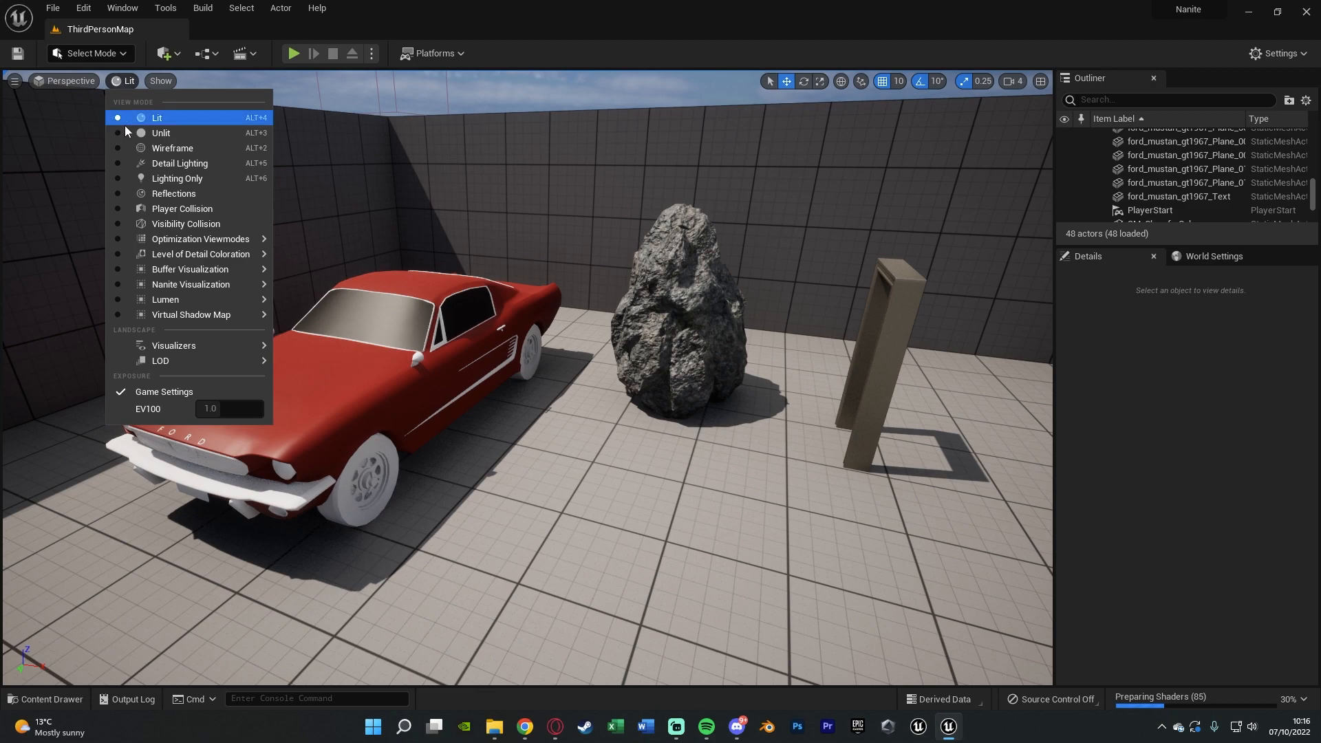
mouse_move(190, 283)
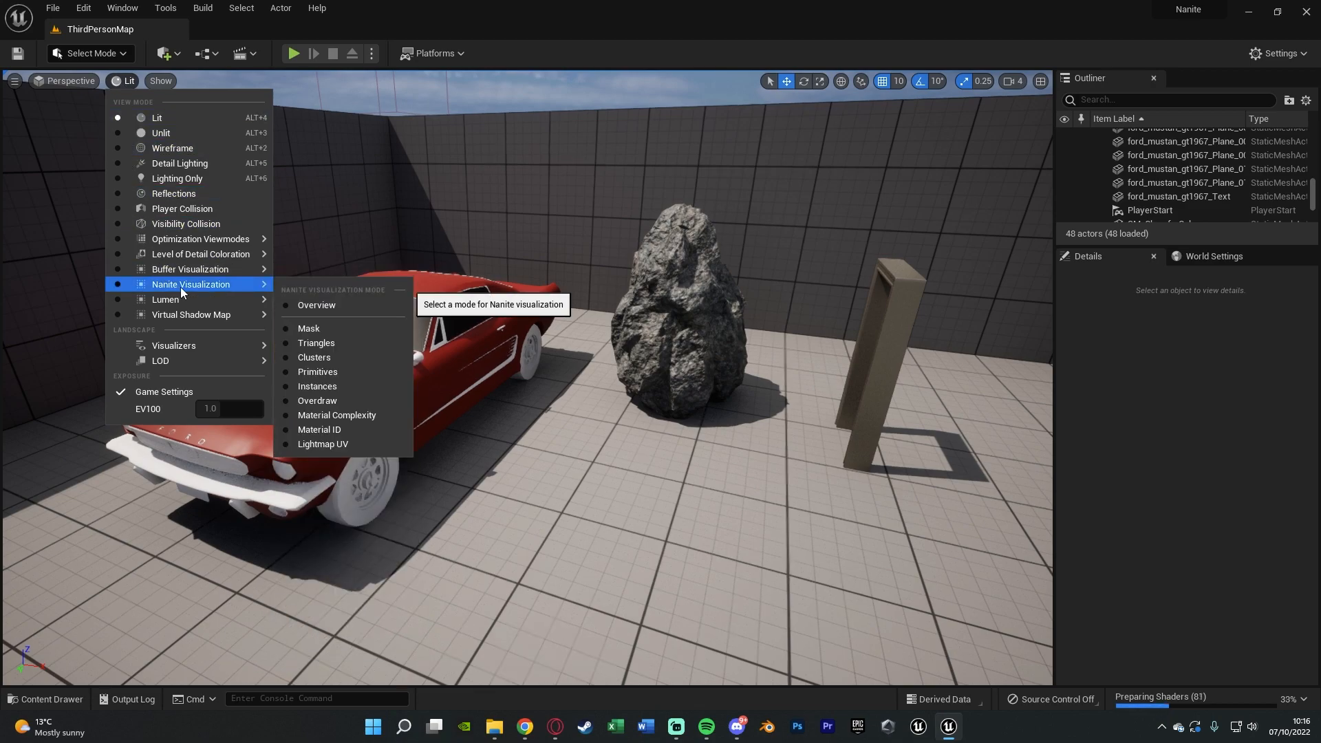
left_click(317, 305)
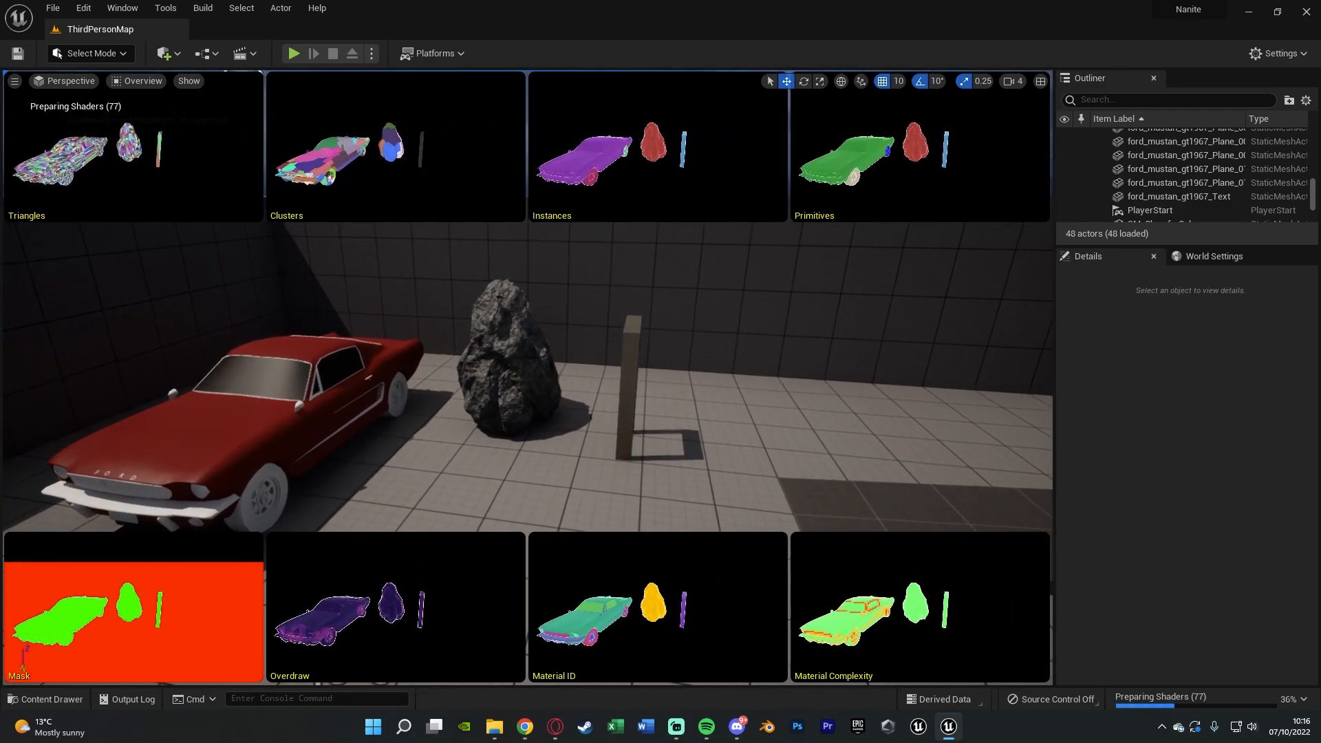
left_click(142, 82)
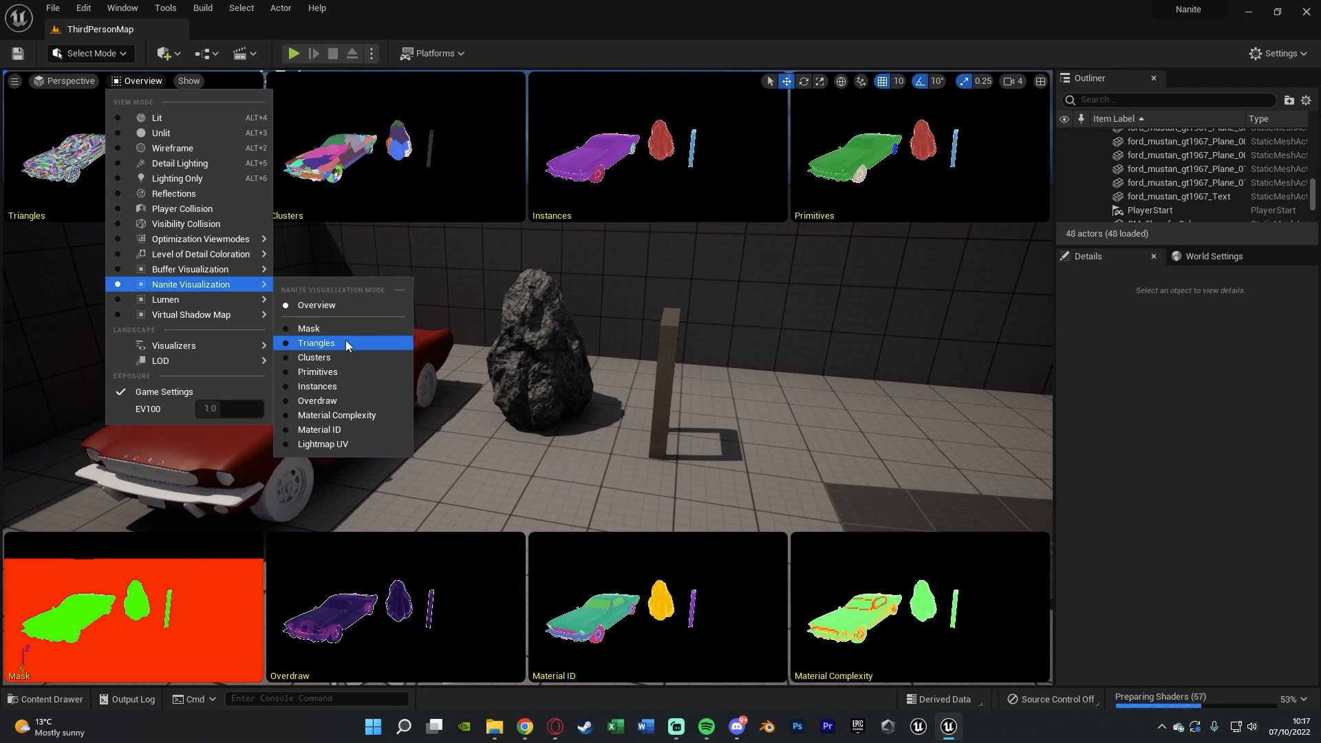
left_click(316, 344)
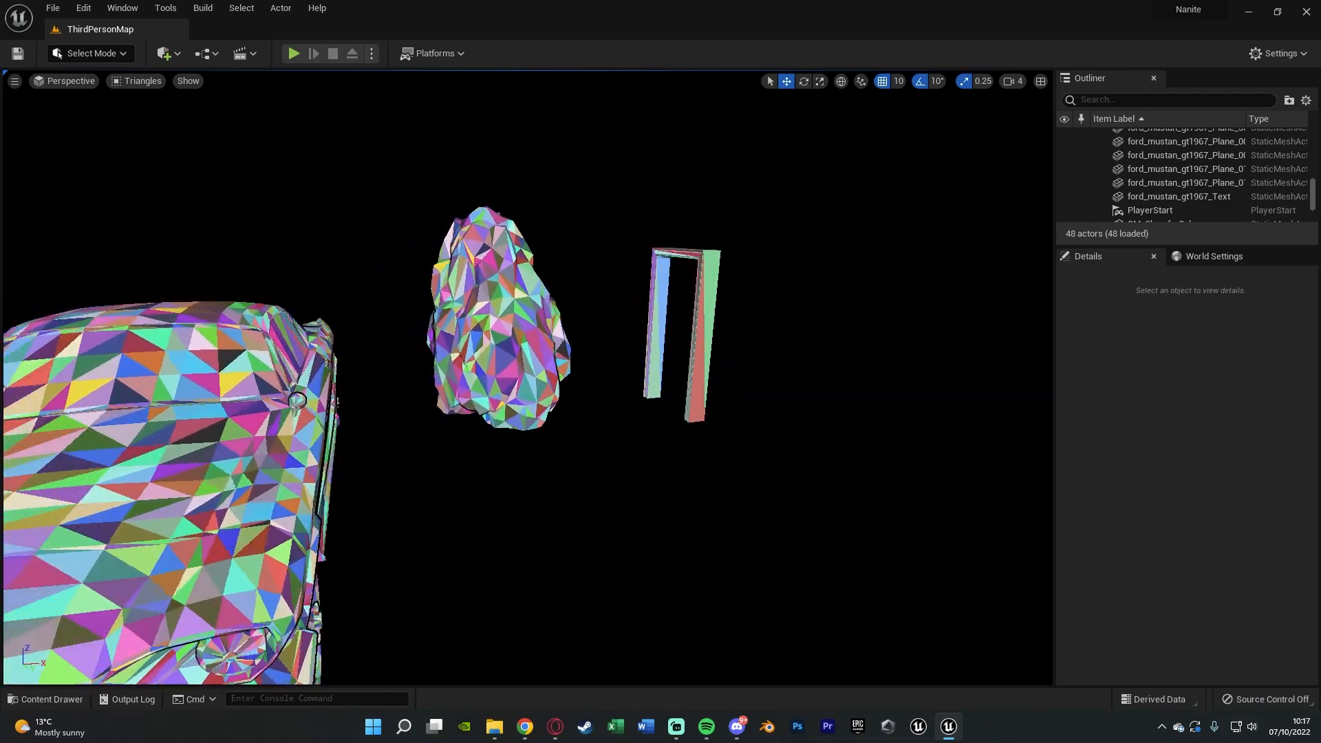
Place SM_Table next to the car, then select the floor and SM_TableRound in the Outliner
left_click(47, 703)
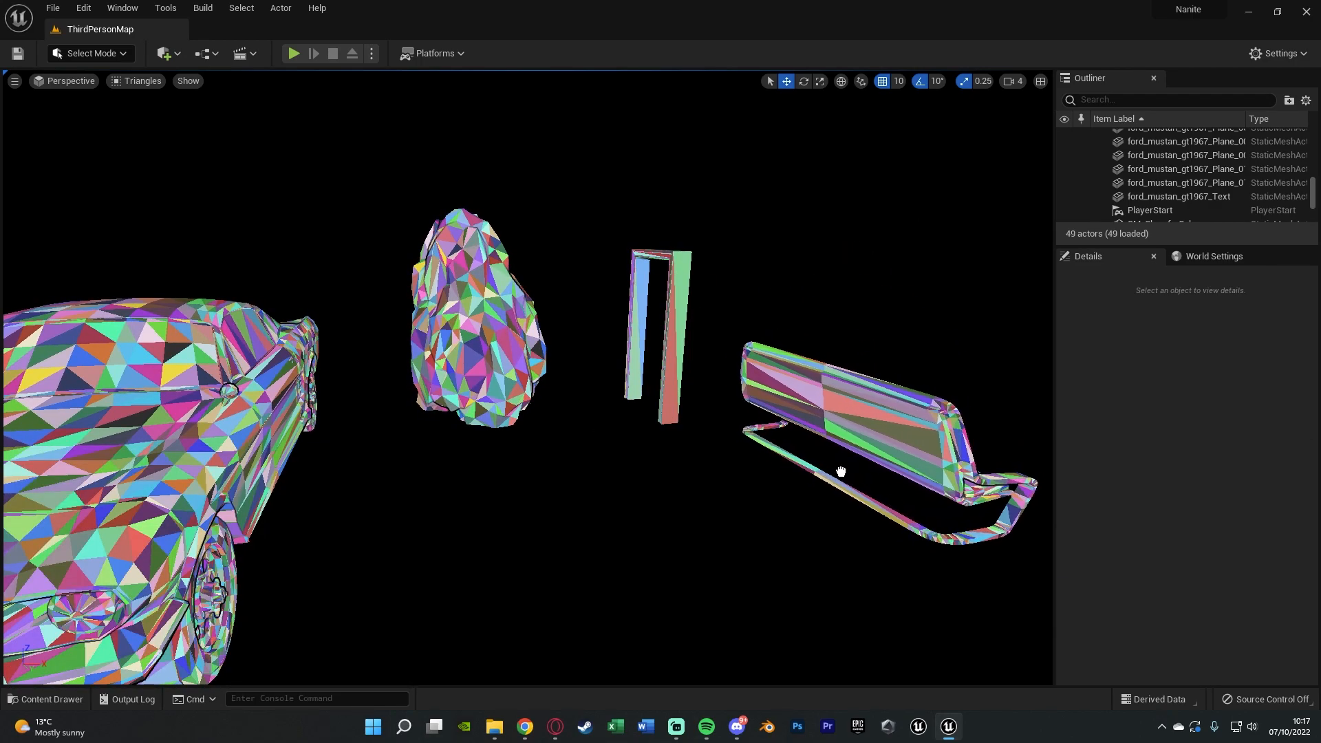
left_click(46, 704)
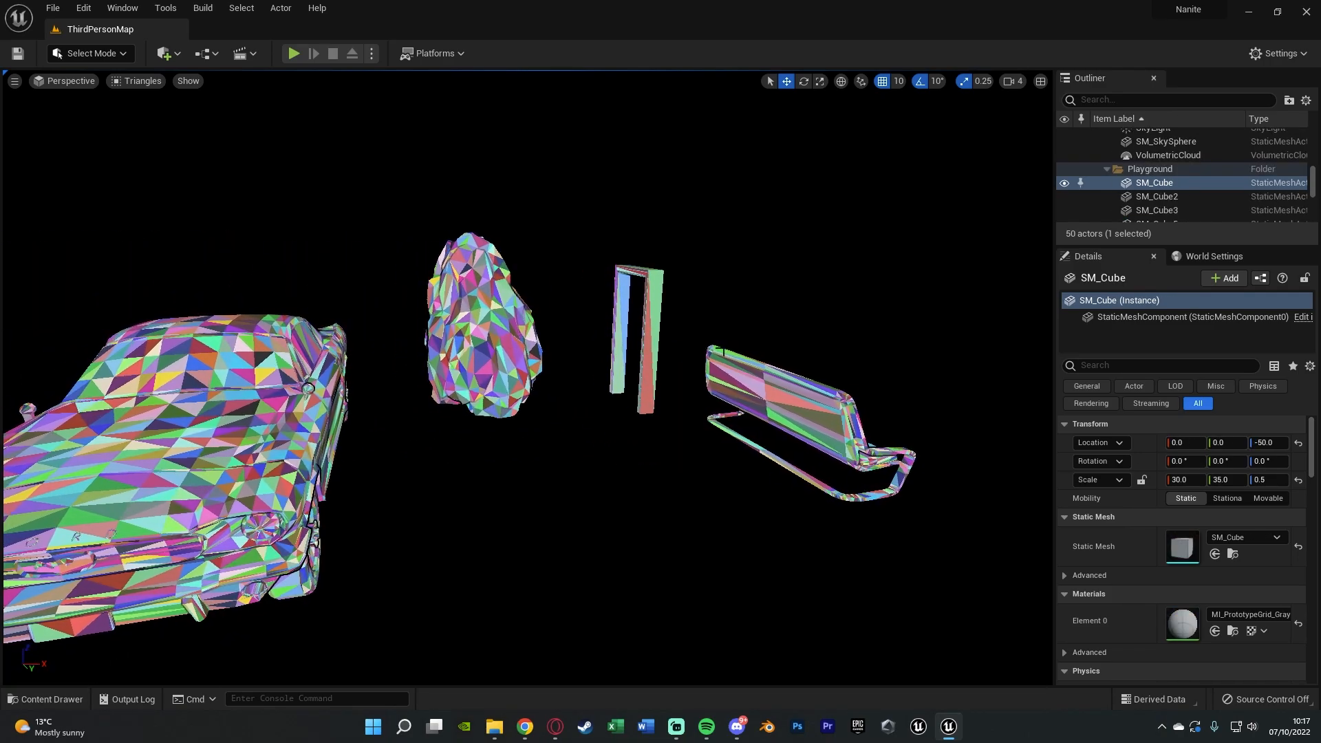
scroll("down", 3)
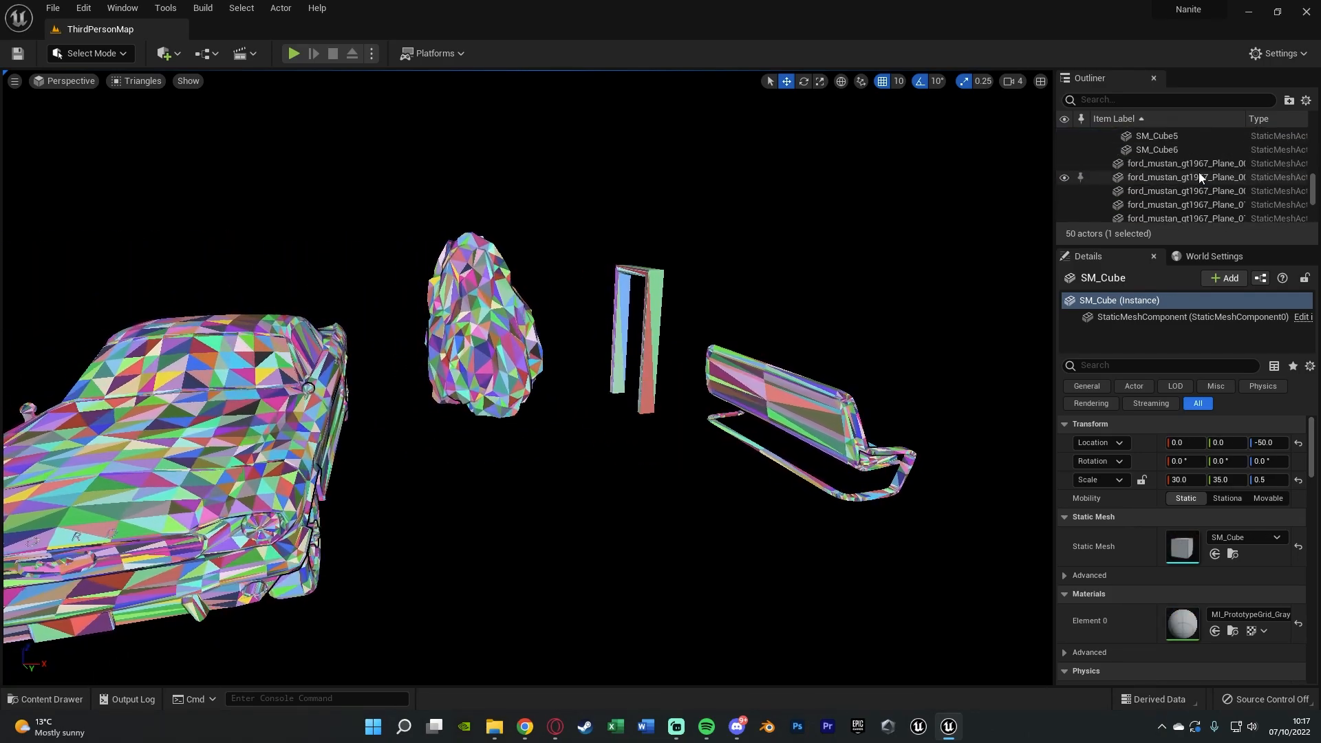
left_click(45, 699)
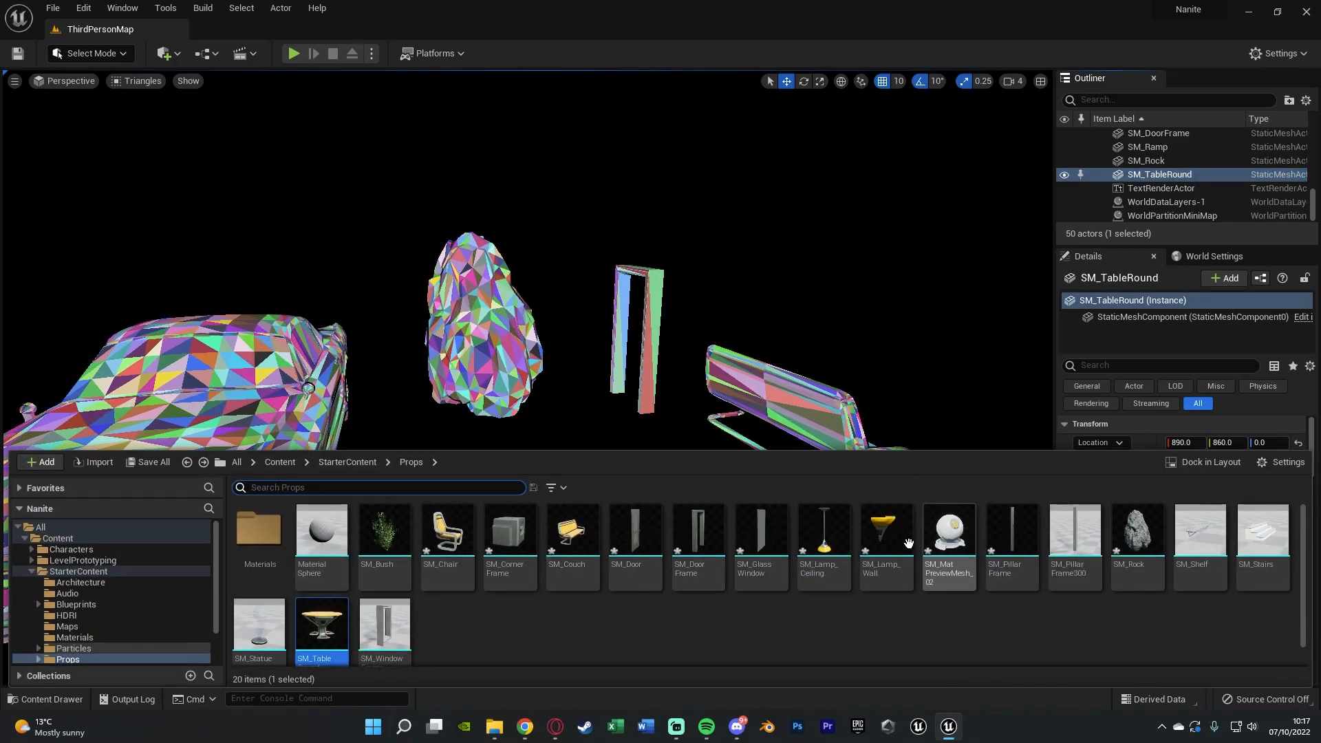